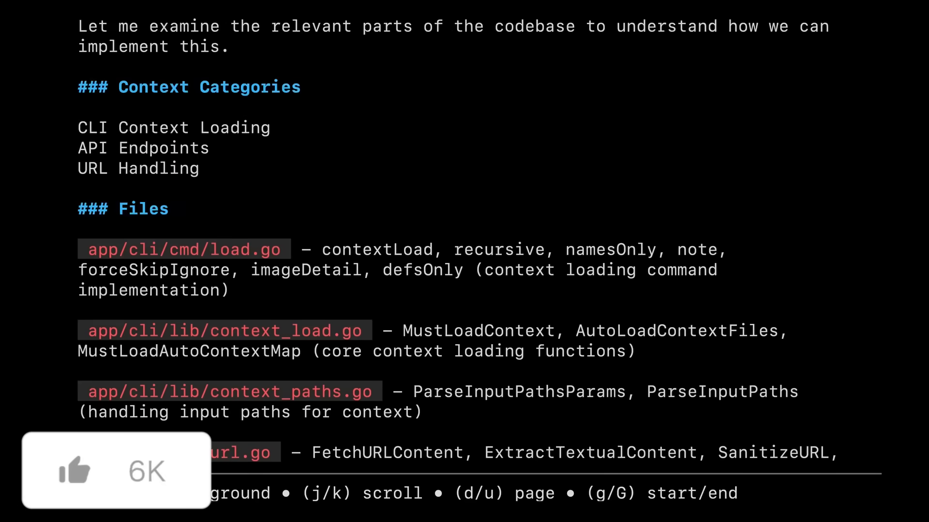
Step: Scroll through the loaded context file list before starting the new request
scroll(down, 3)
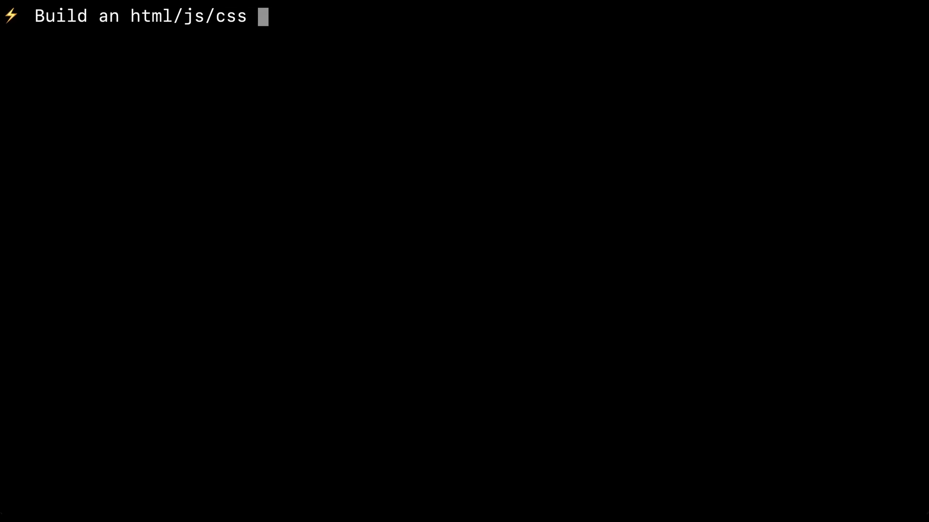
Step: Submit the todo-app prompt asking for an uncaught page-load JavaScript error to debug in the next iteration
scroll(down, 3)
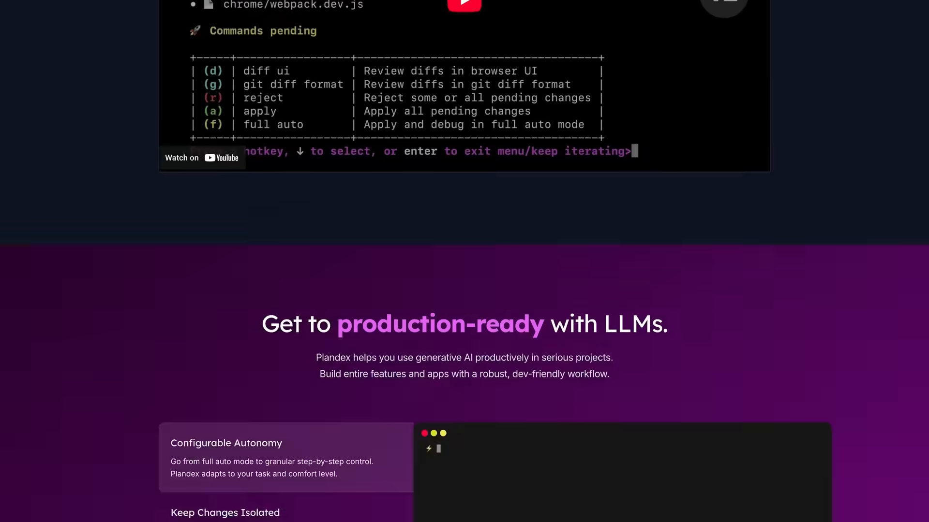
scroll(down, 3)
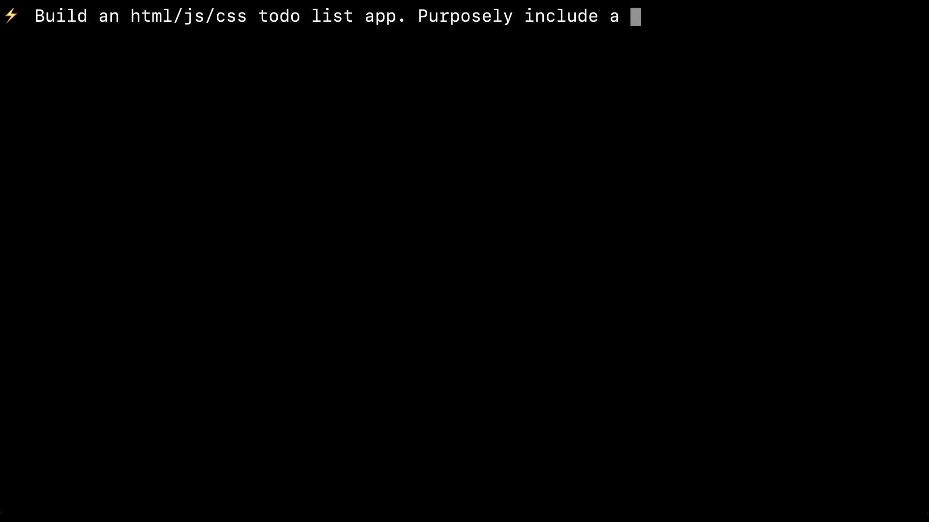
text(javascript error on page load that is uncaught.)
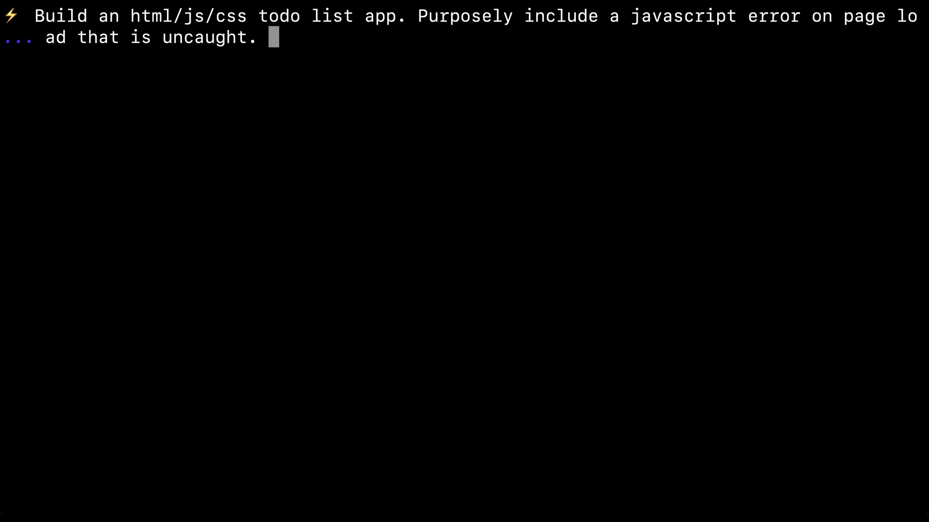
text(In the next iteration, we'll debug and fix)
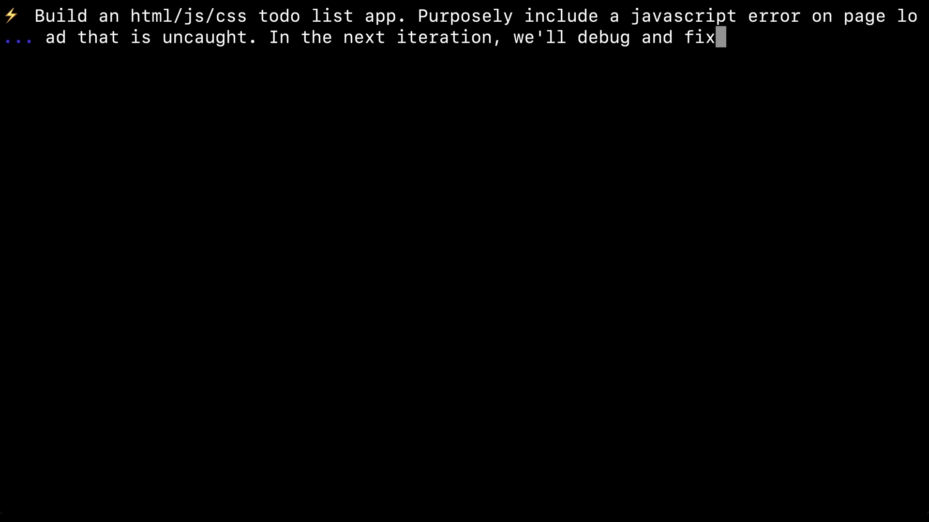
text(it.)
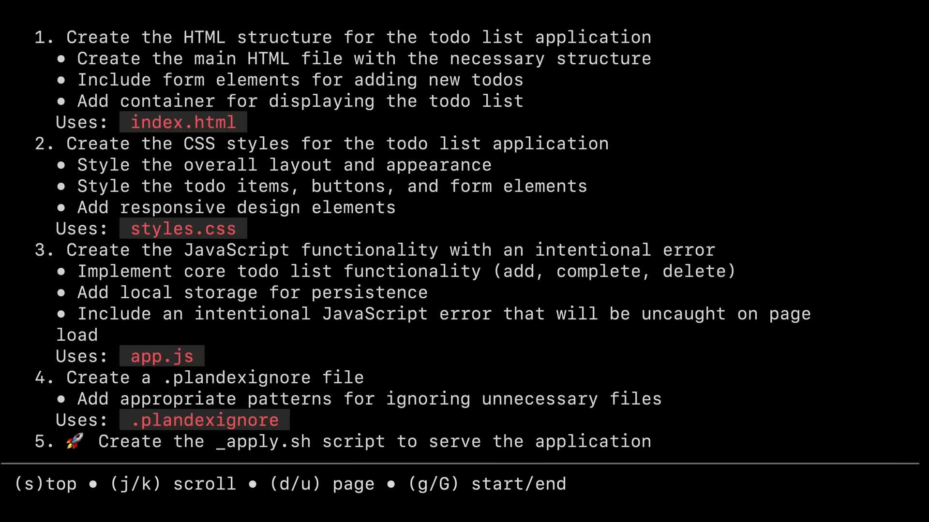
scroll(down, 3)
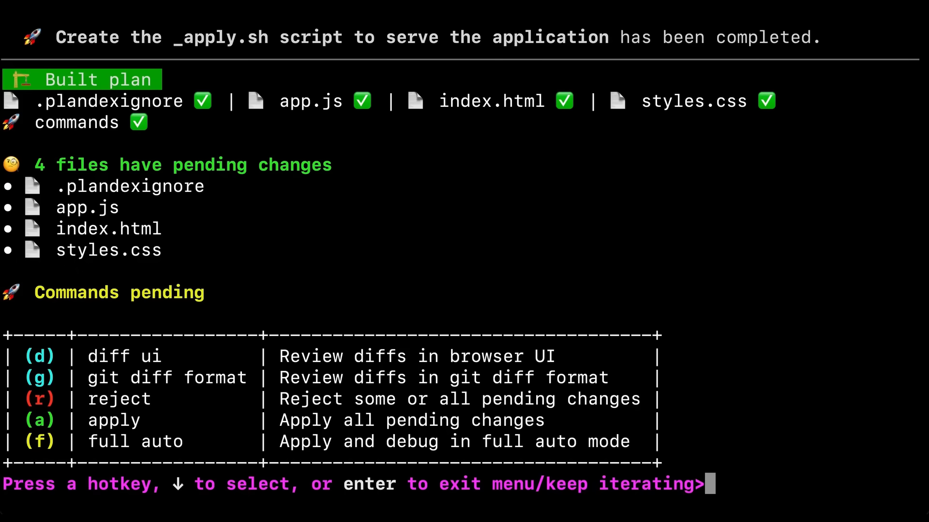
Step: Apply all pending changes and run the app, hitting the uncaught 'config is not defined' error
key(a)
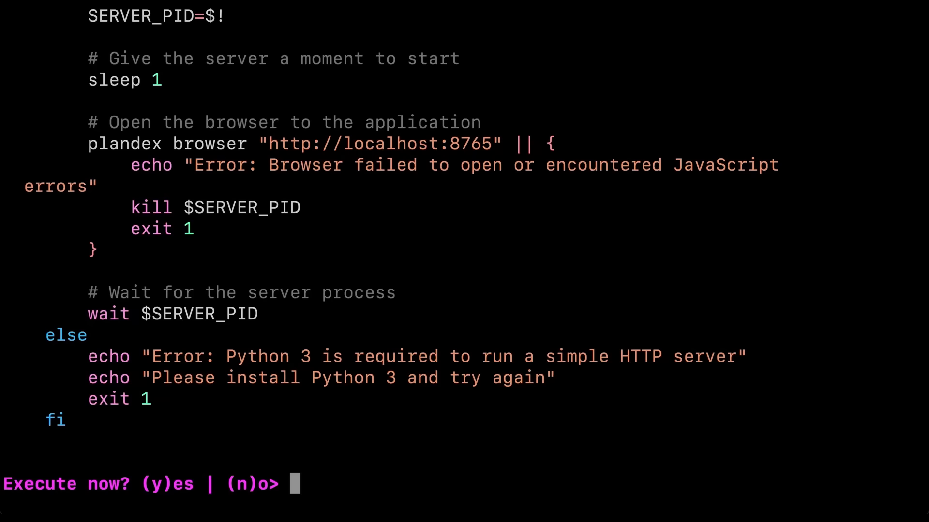
scroll(up, 3)
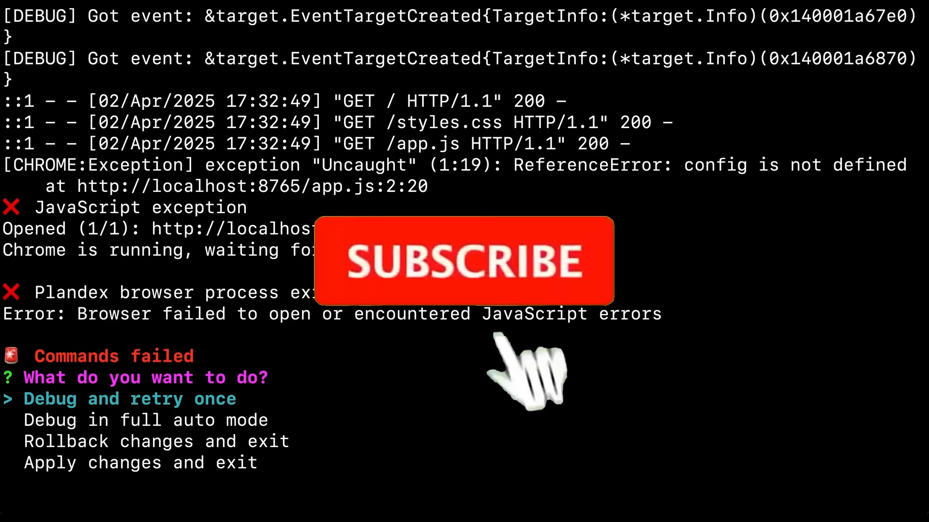
click(464, 261)
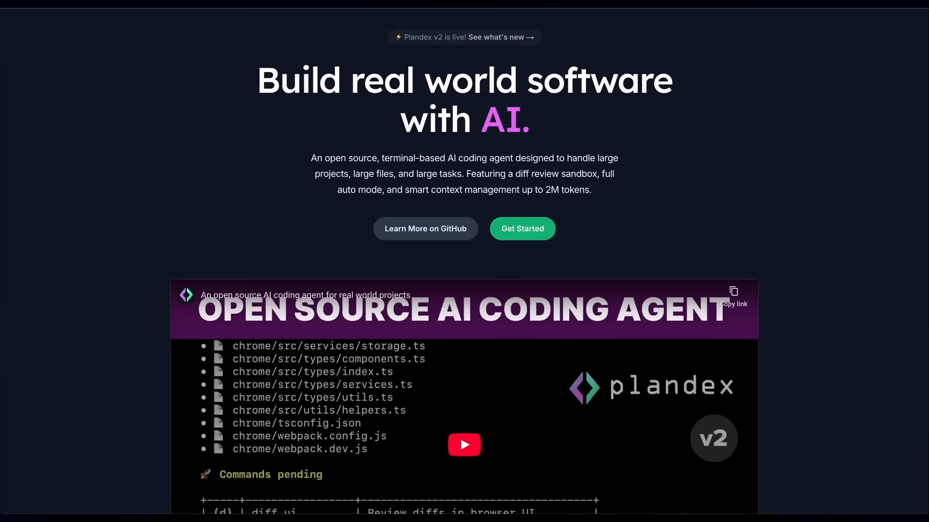
Step: Scroll through the newsletter's Featured Posts, Latest Posts and Archive down to the footer
scroll(down, 3)
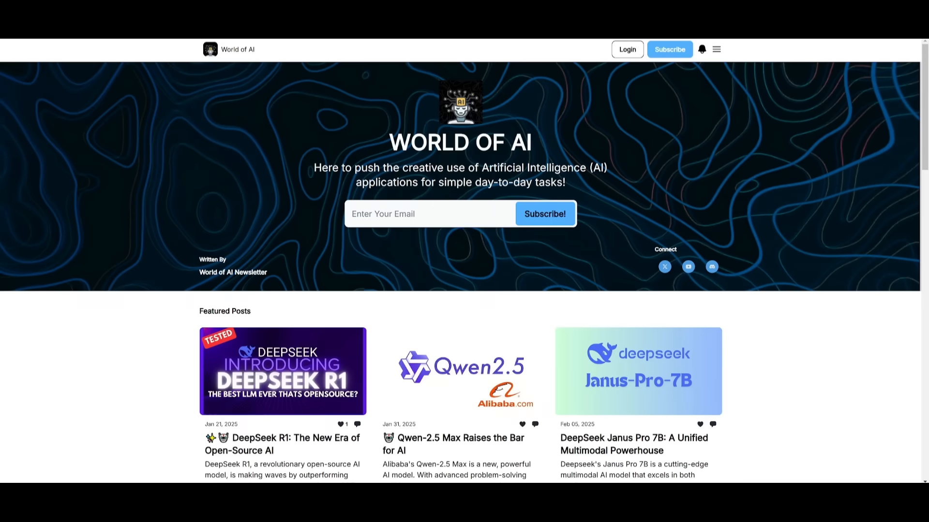
mouse_move(248, 188)
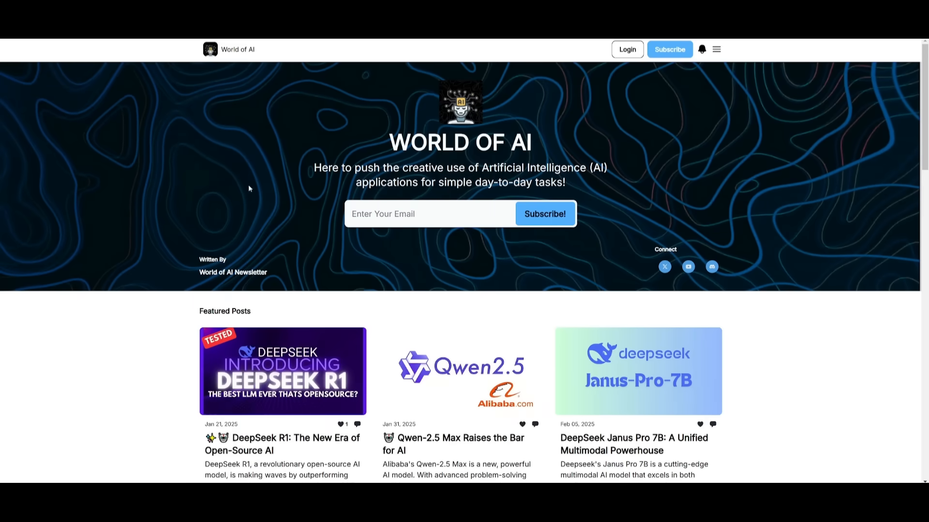
scroll(down, 3)
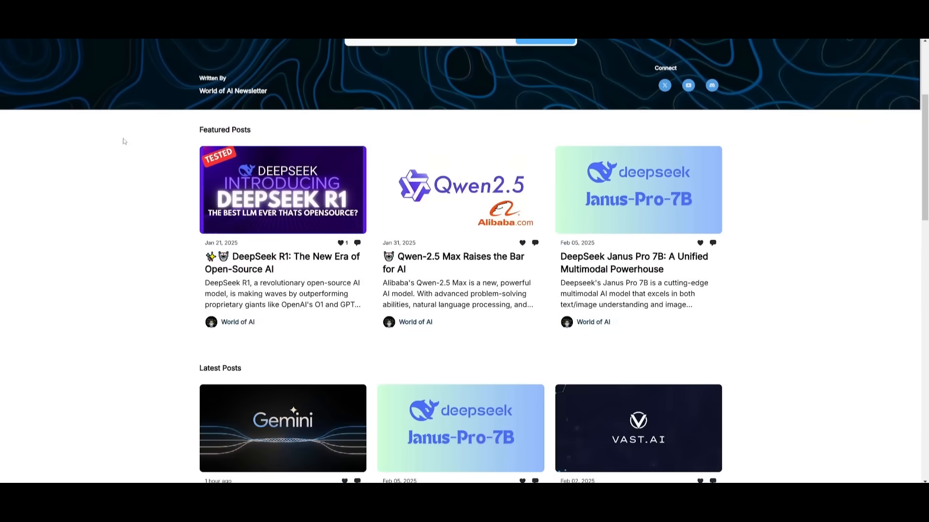
scroll(down, 3)
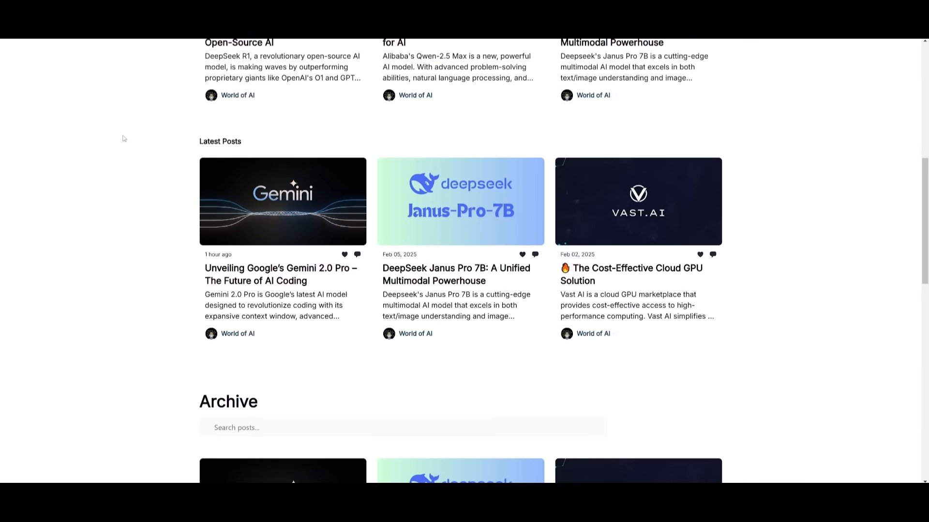
scroll(down, 3)
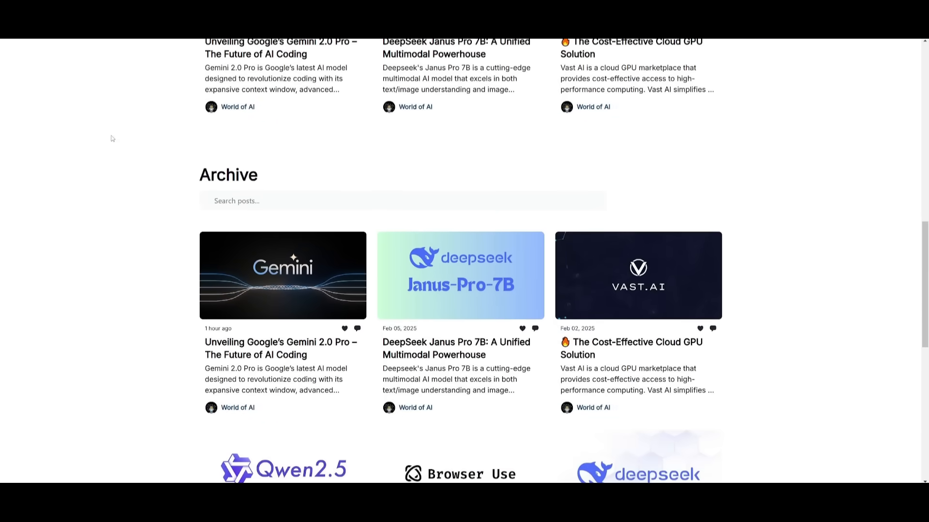
scroll(down, 3)
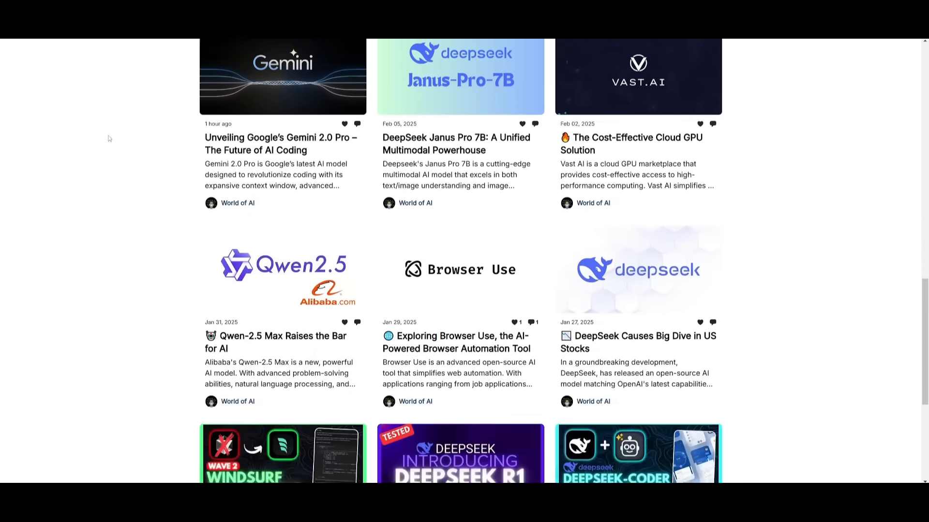
scroll(down, 3)
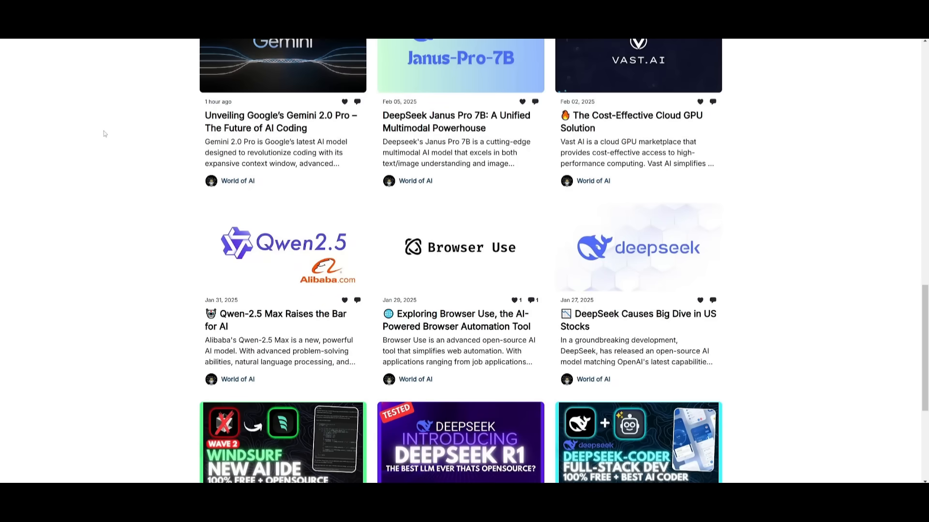
scroll(down, 3)
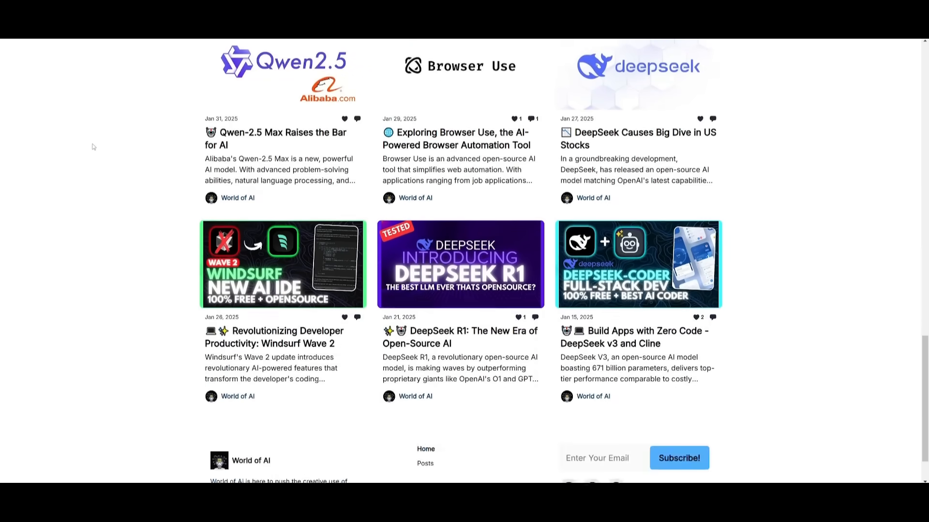
scroll(down, 3)
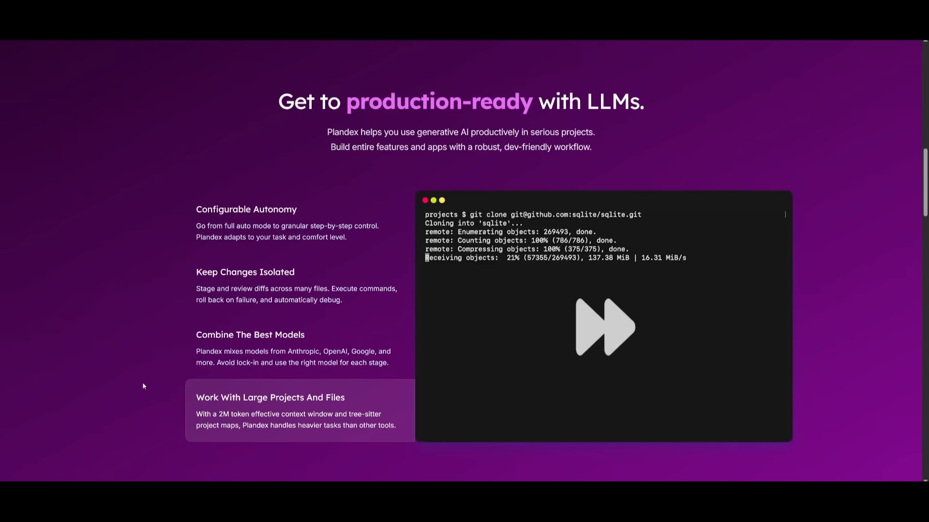
mouse_move(113, 338)
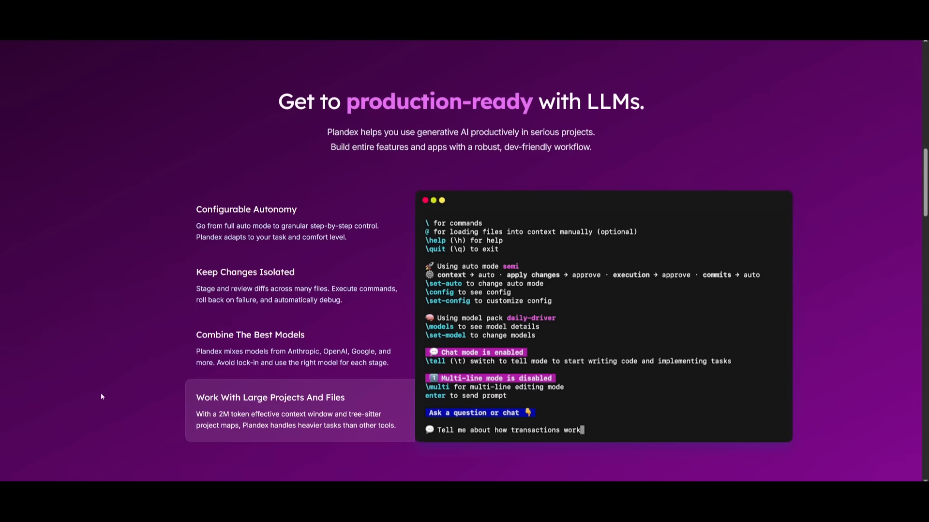
Step: Enter 'in sqlite in detail' while the Work With Large Projects And Files demo plays
text(in sqlite in detail)
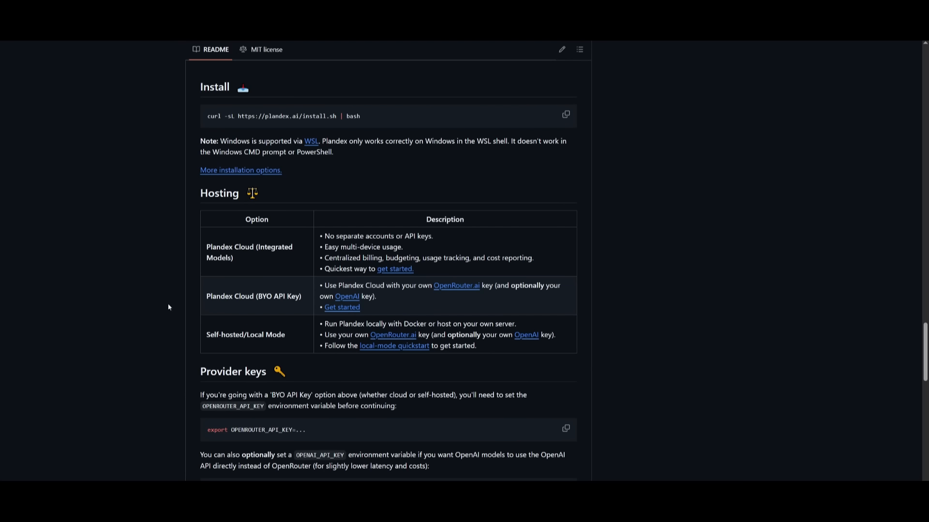
mouse_move(224, 104)
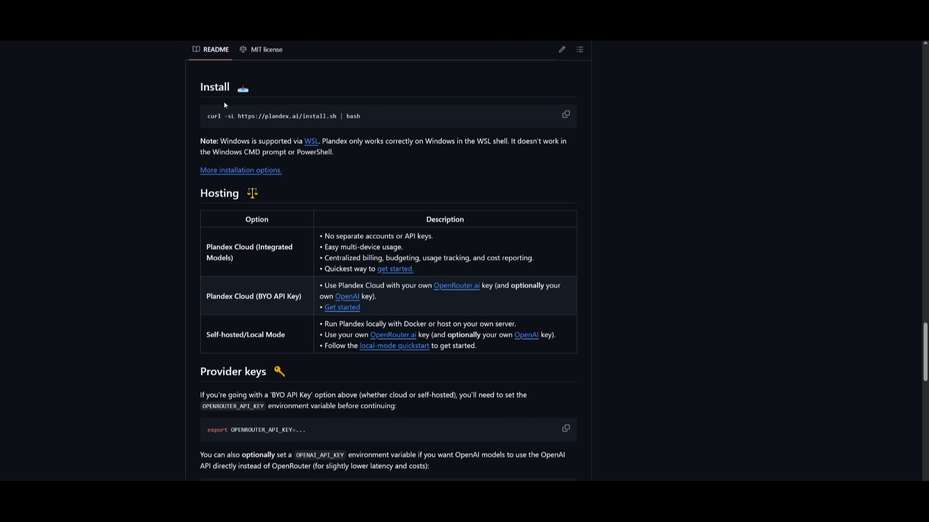
mouse_move(204, 284)
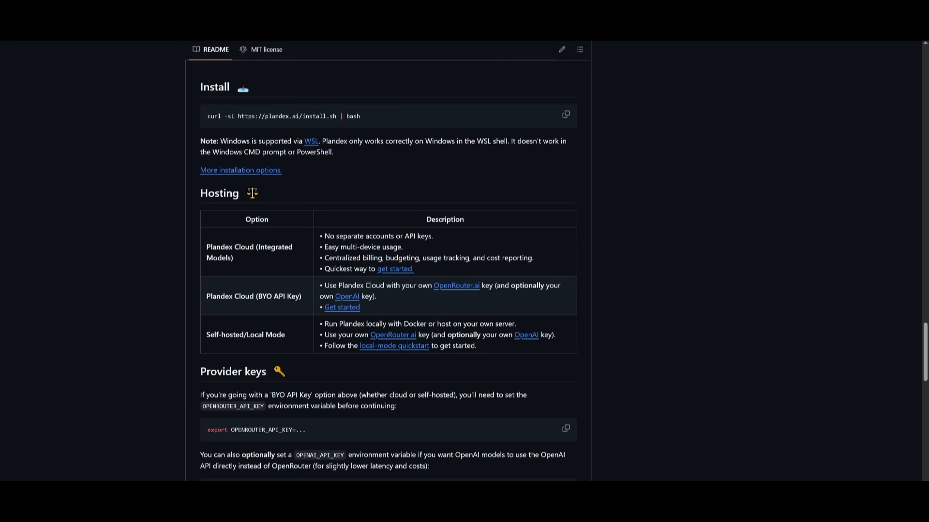
mouse_move(514, 46)
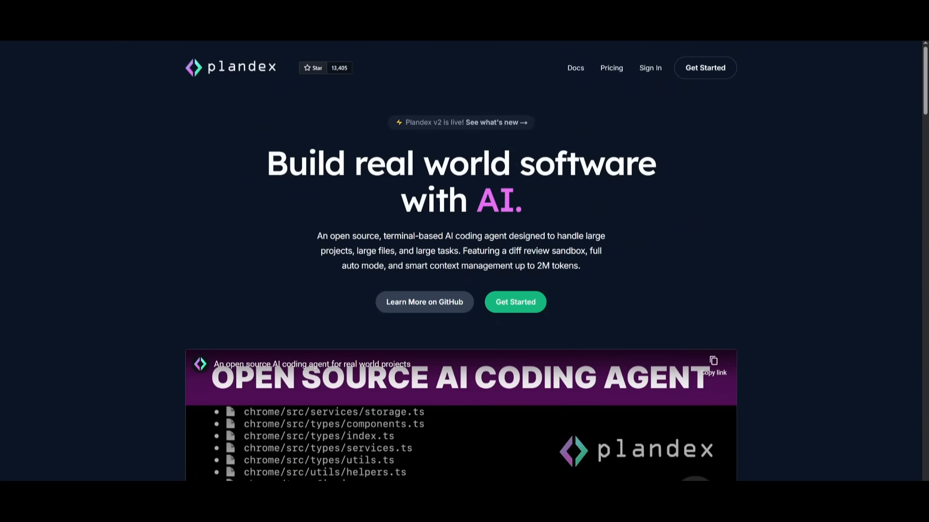
mouse_move(466, 248)
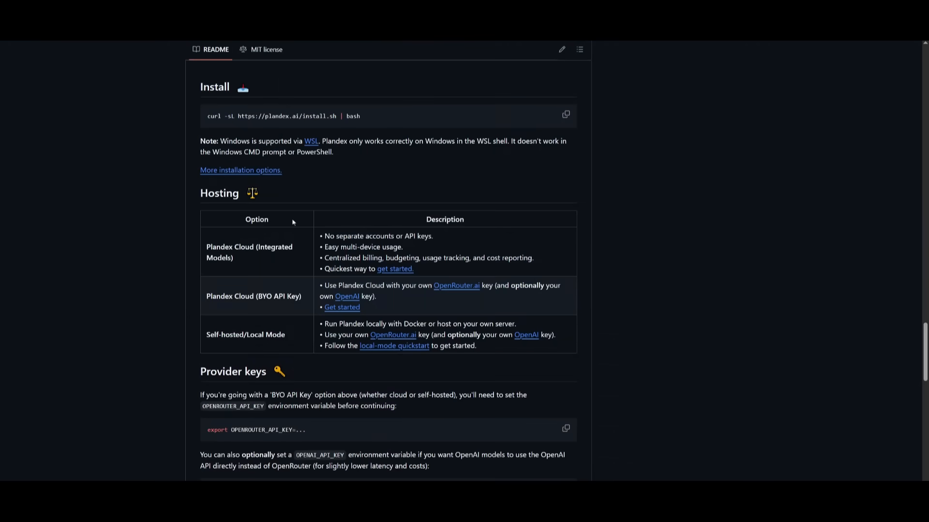
mouse_move(360, 245)
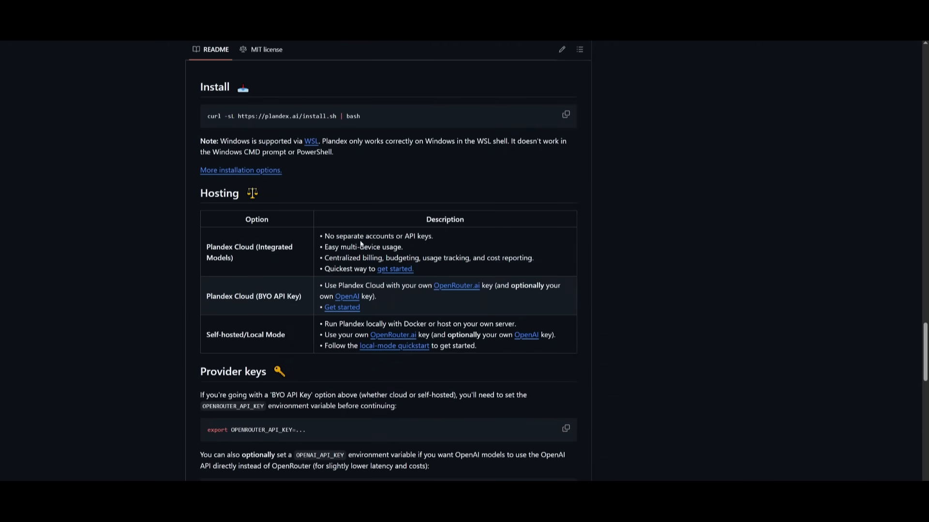
mouse_move(314, 241)
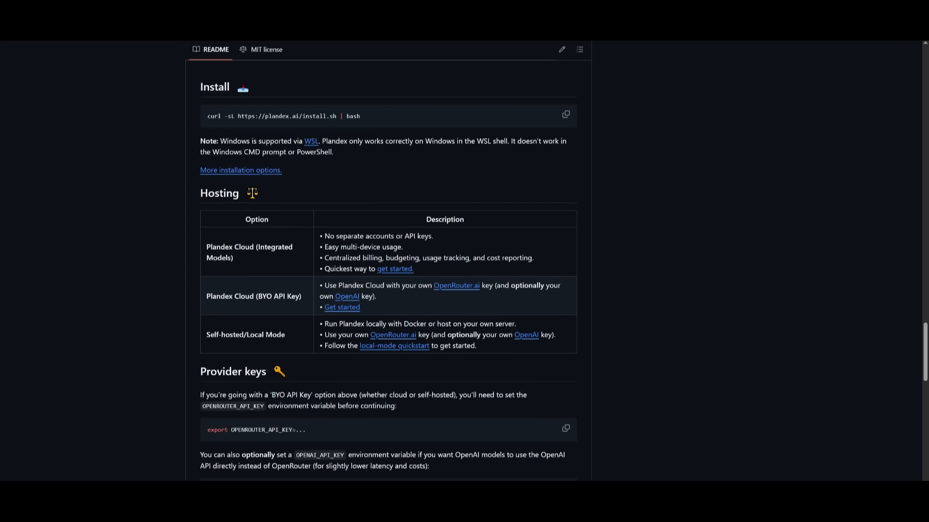
mouse_move(265, 345)
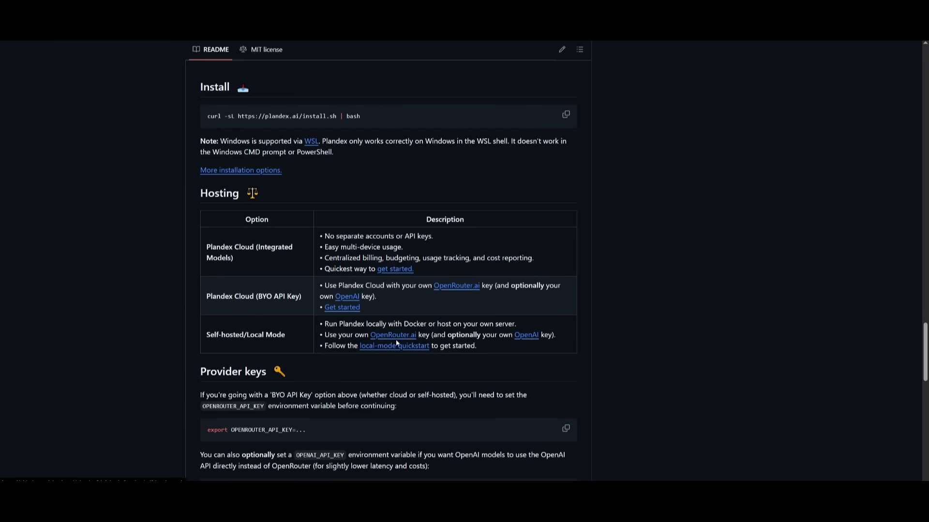
mouse_move(391, 338)
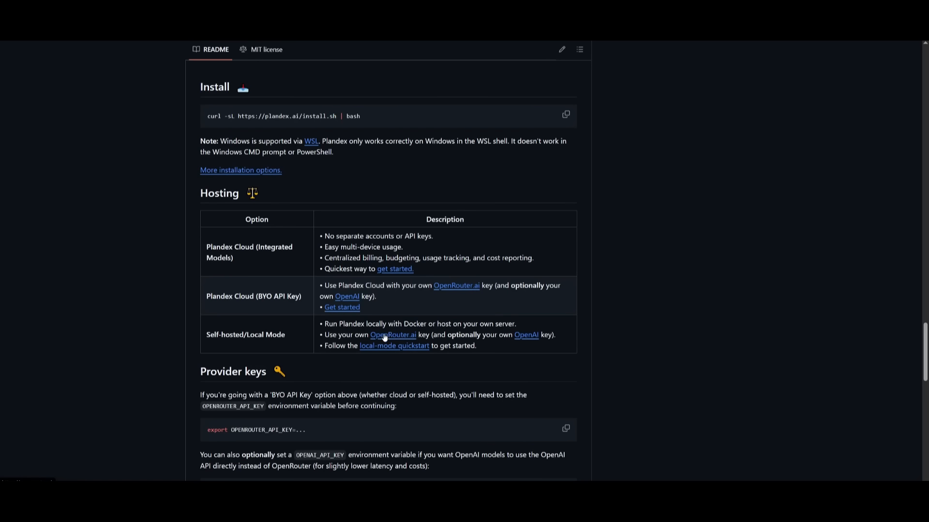
mouse_move(490, 301)
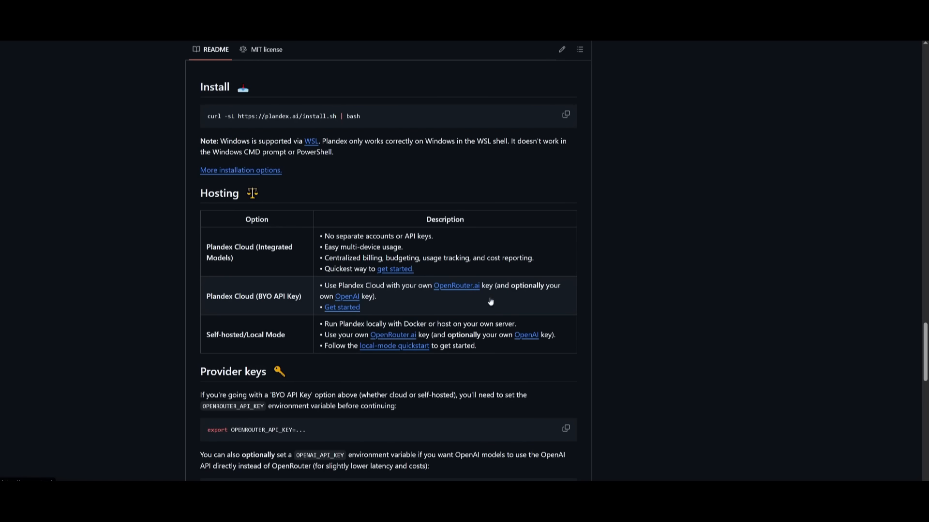
Step: Search OpenRouter's model catalogue for 'deeps' to list the DeepSeek models
click(456, 285)
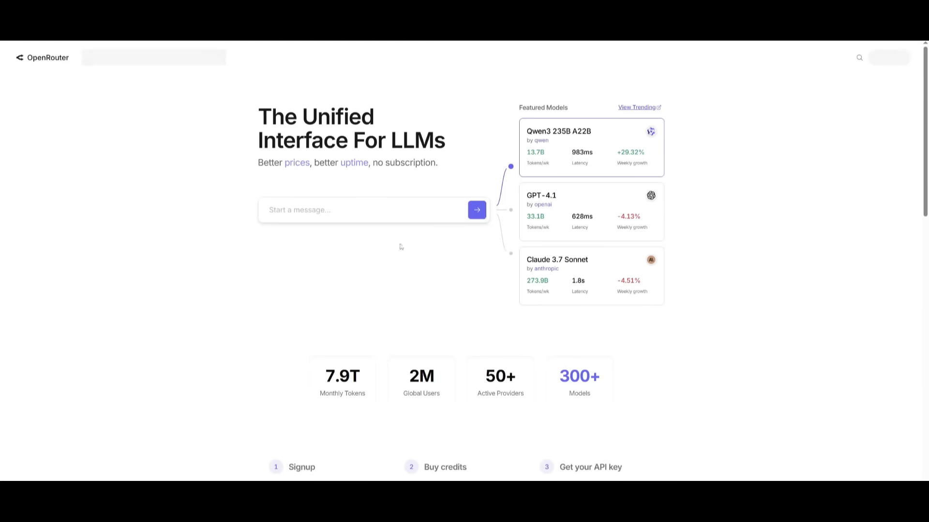
scroll(down, 3)
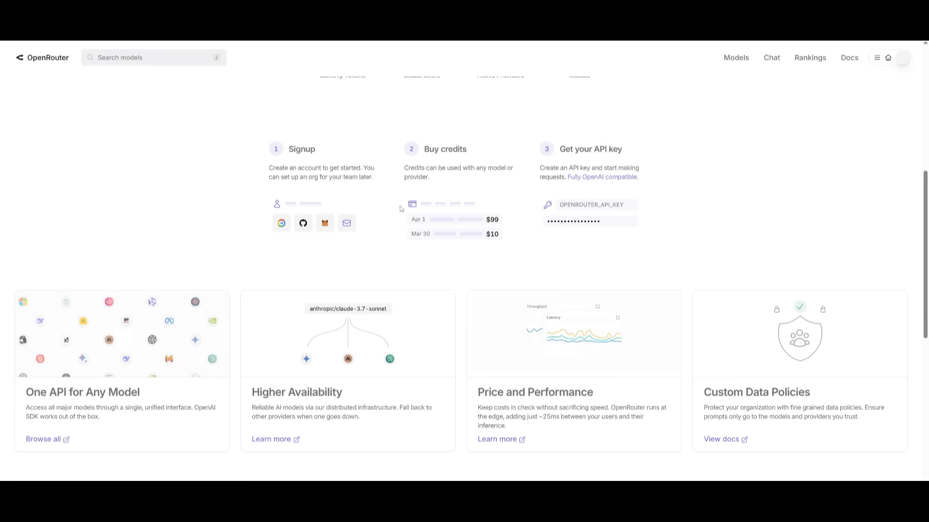
click(153, 57)
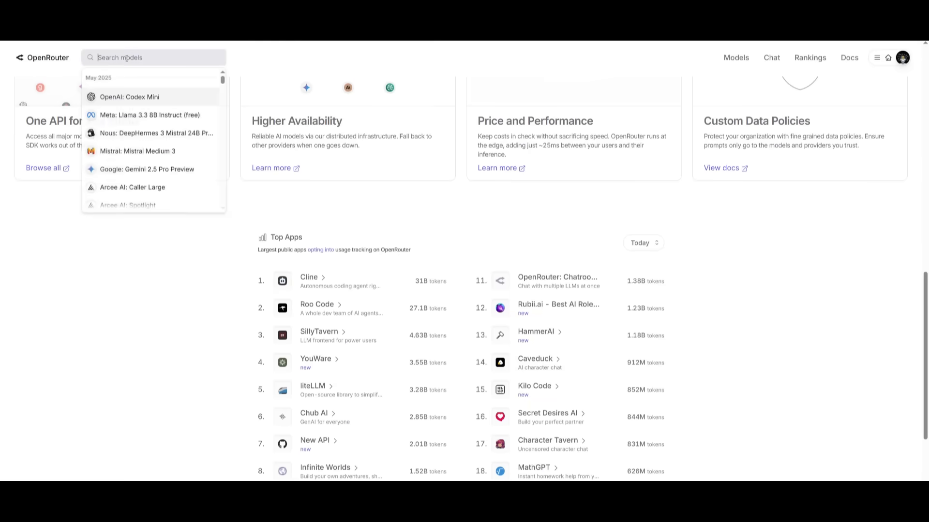
text(deepseek)
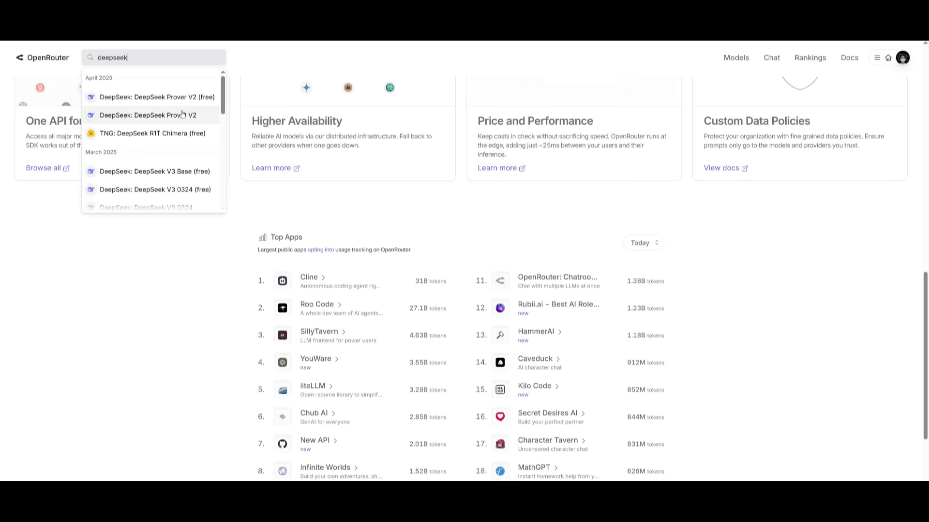
mouse_move(205, 216)
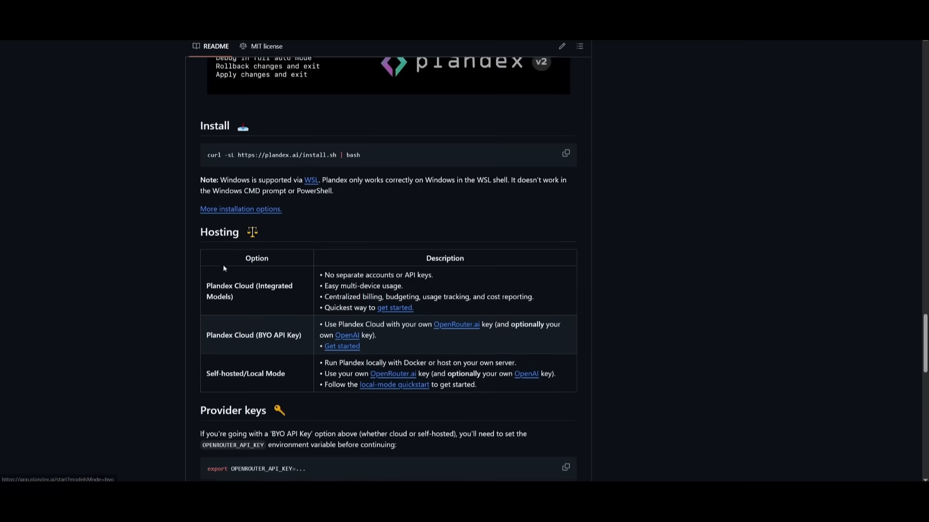
Step: Follow the 'local-mode quickstart' link from the README's Hosting table
scroll(up, 3)
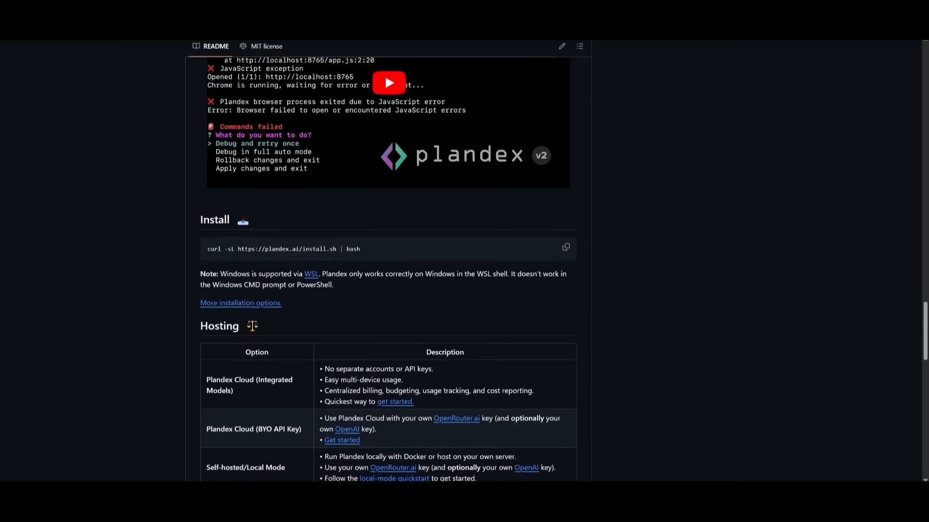
mouse_move(310, 273)
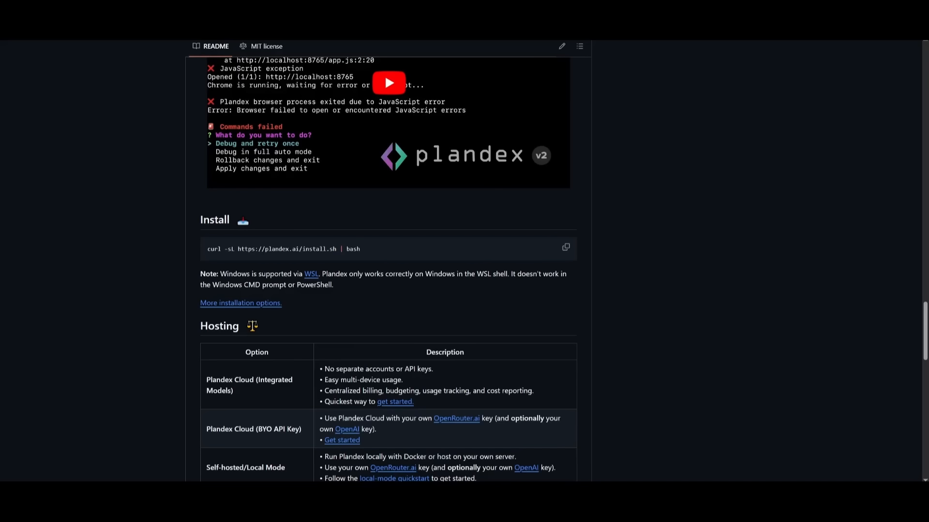
click(393, 479)
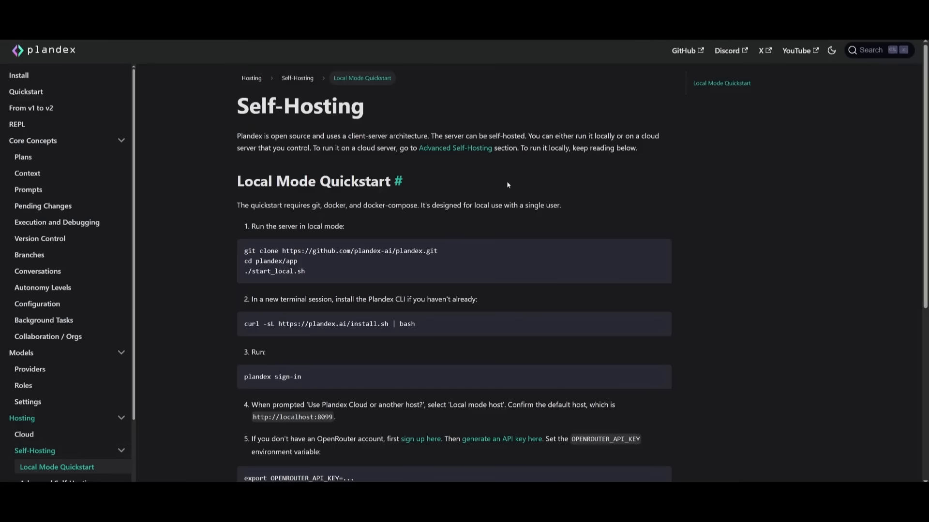
mouse_move(506, 185)
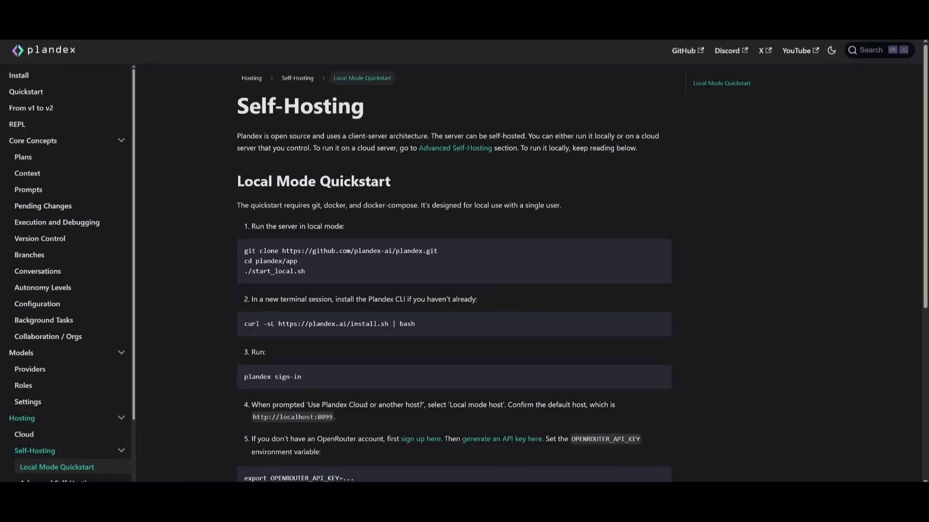
mouse_move(388, 290)
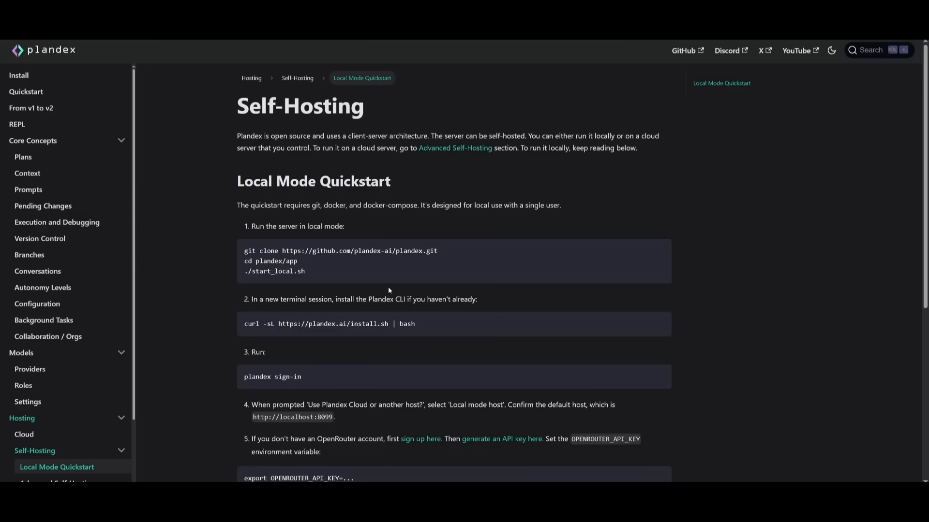
mouse_move(395, 279)
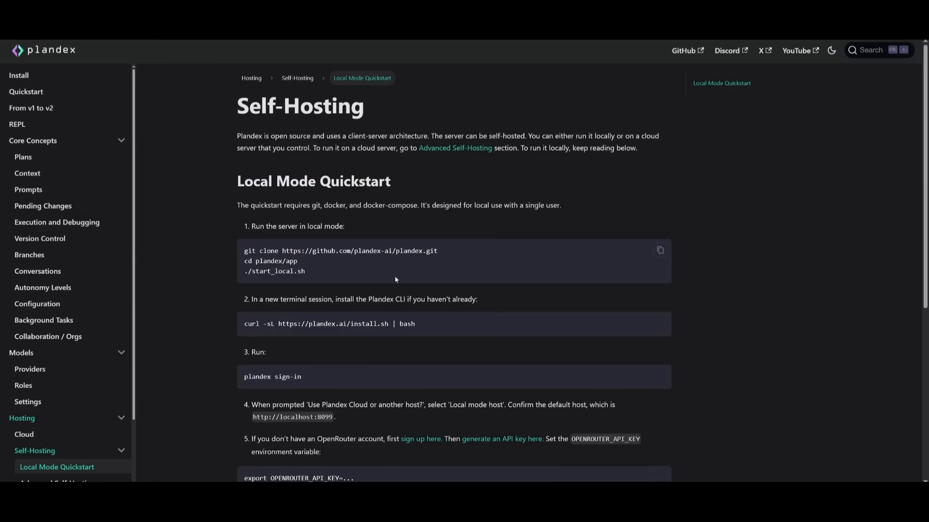
mouse_move(605, 208)
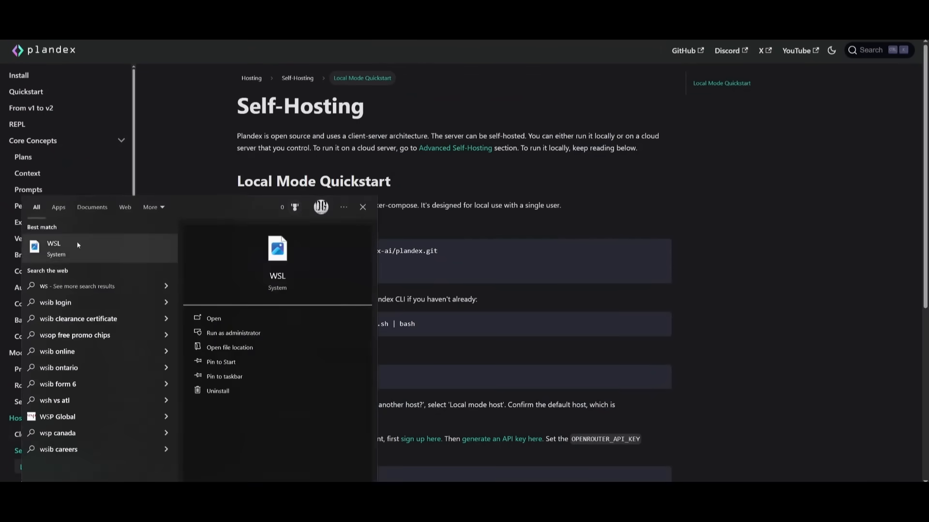
Step: Launch WSL and copy the git clone and cd commands from the quickstart to clone Plandex
click(213, 318)
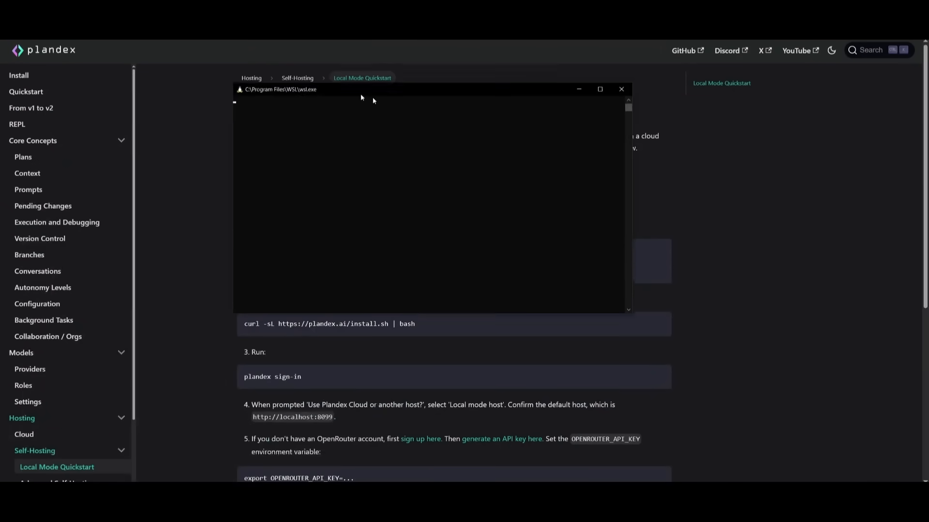
click(621, 89)
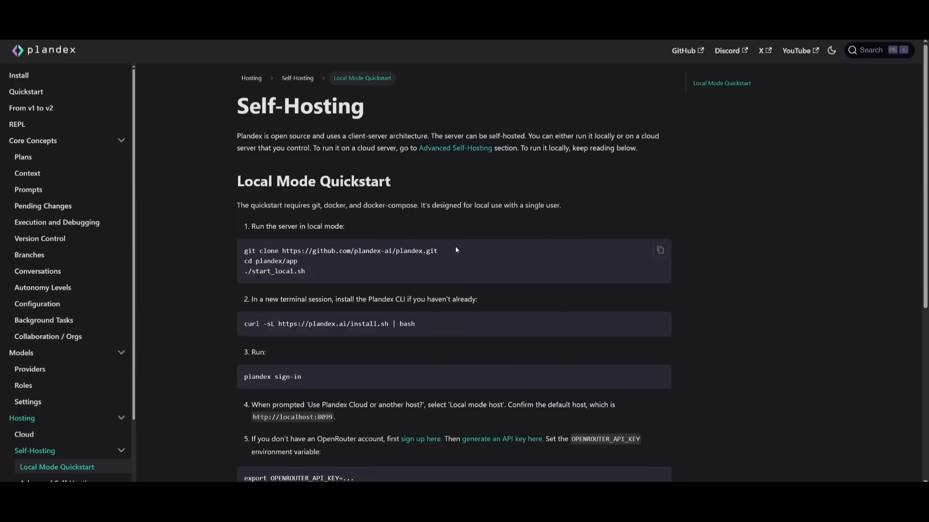
double_click(340, 250)
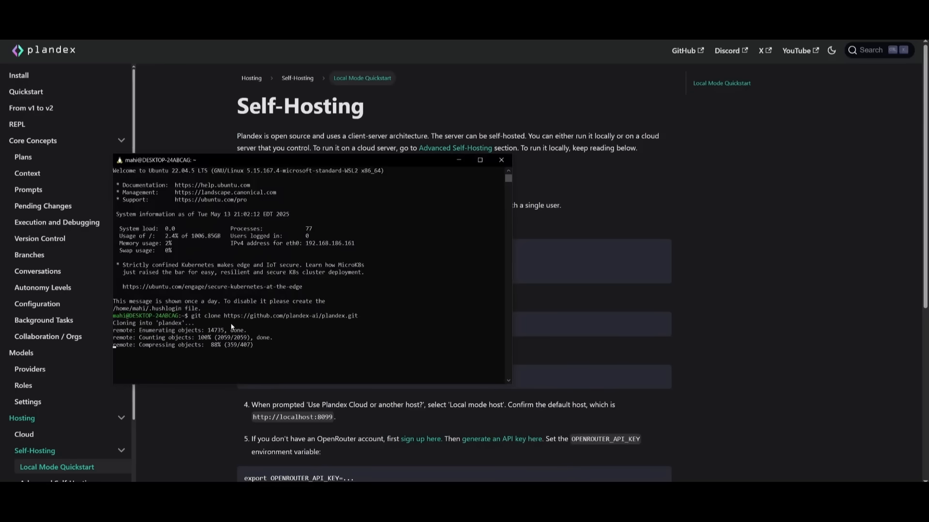
click(501, 160)
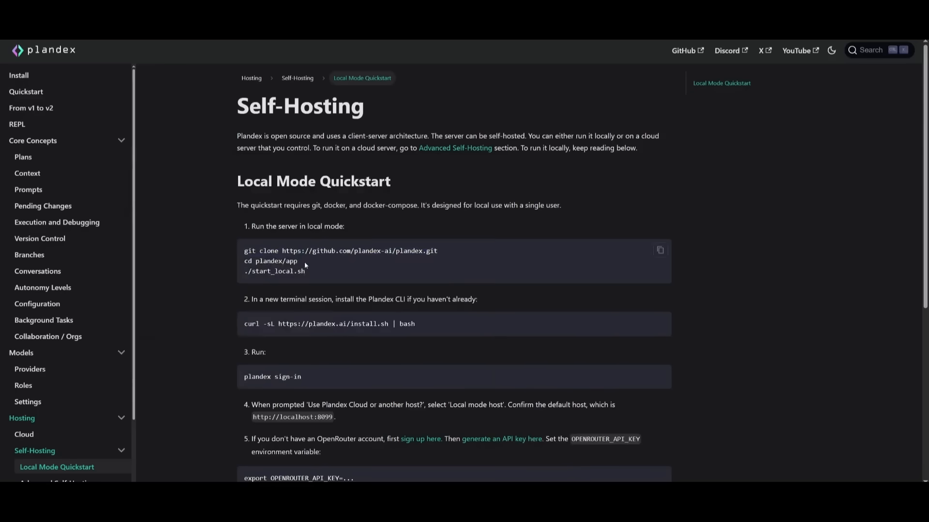
double_click(271, 260)
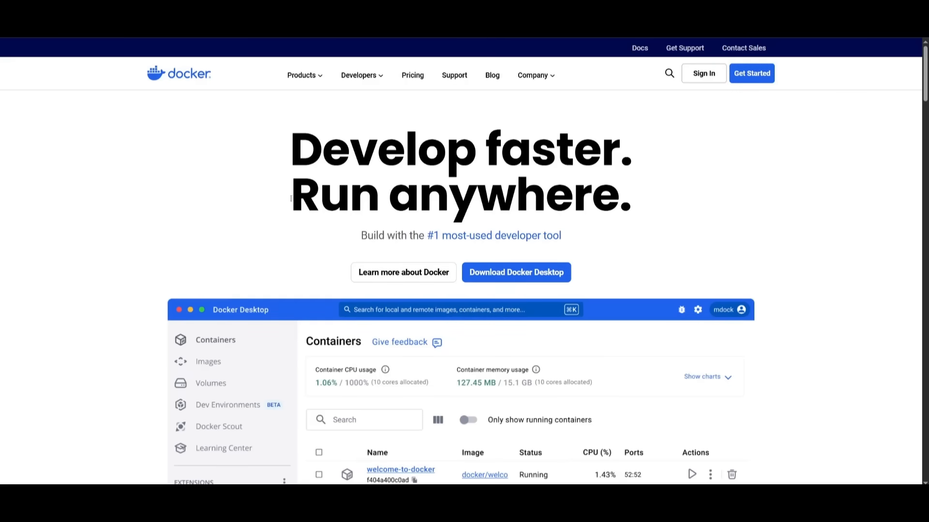
Step: Search the Start menu for 'dock' to find Docker Desktop
click(514, 272)
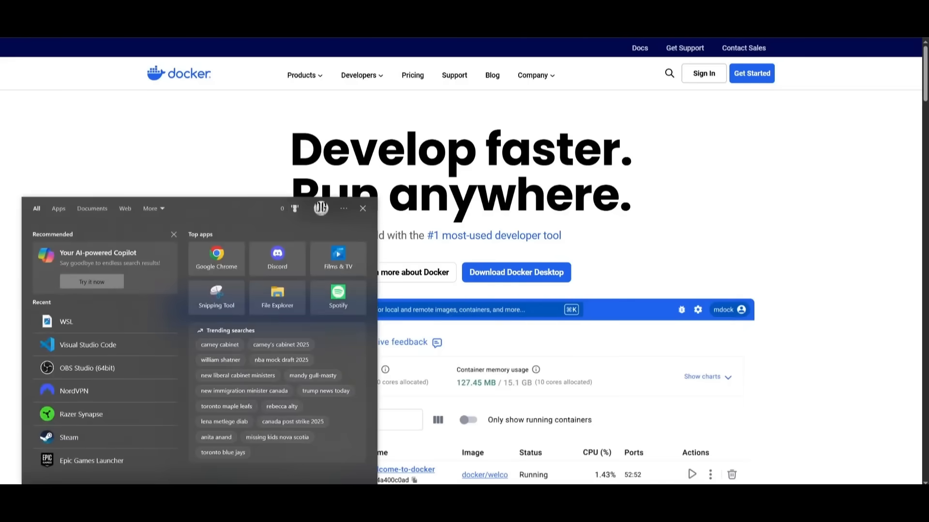
text(dock)
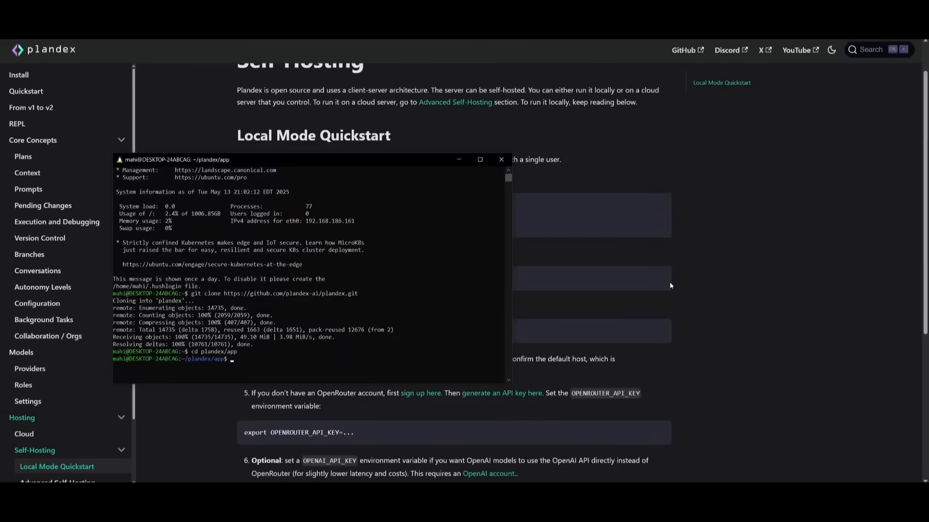
Step: Copy the ./start_local.sh command from the quickstart to run in plandex/app
click(501, 159)
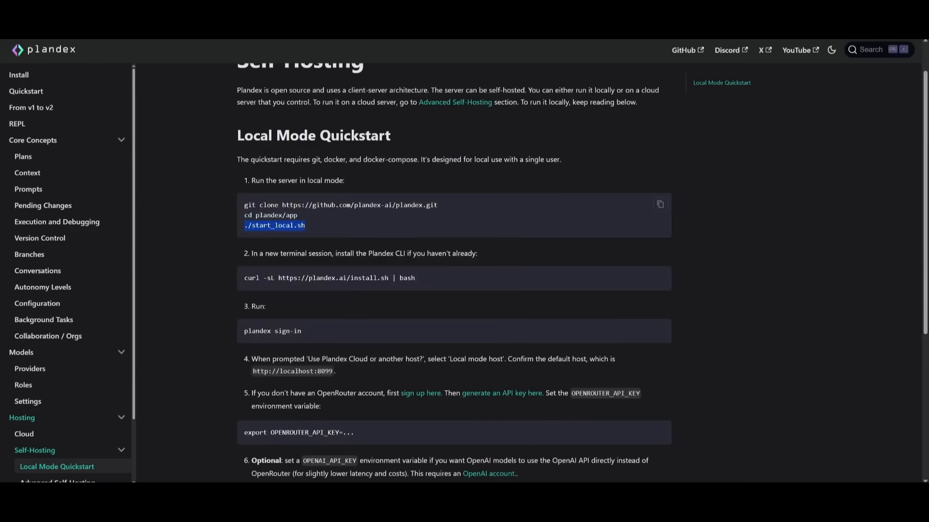
mouse_move(522, 433)
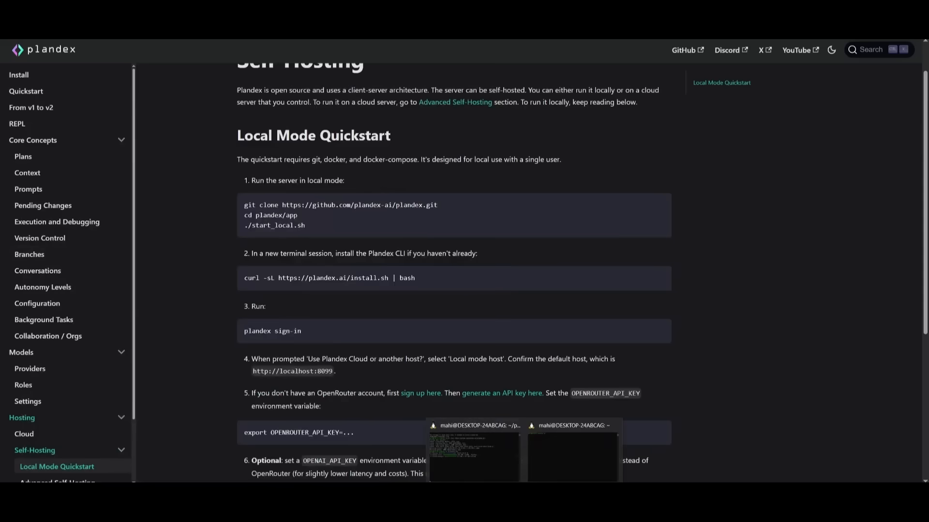
mouse_move(727, 325)
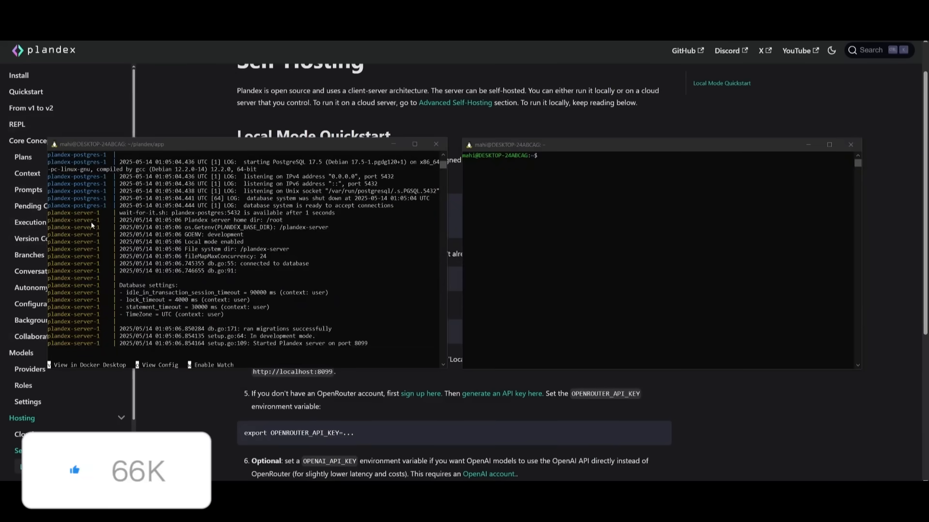
Step: Switch to the empty second WSL terminal to run the Plandex CLI install command
click(22, 418)
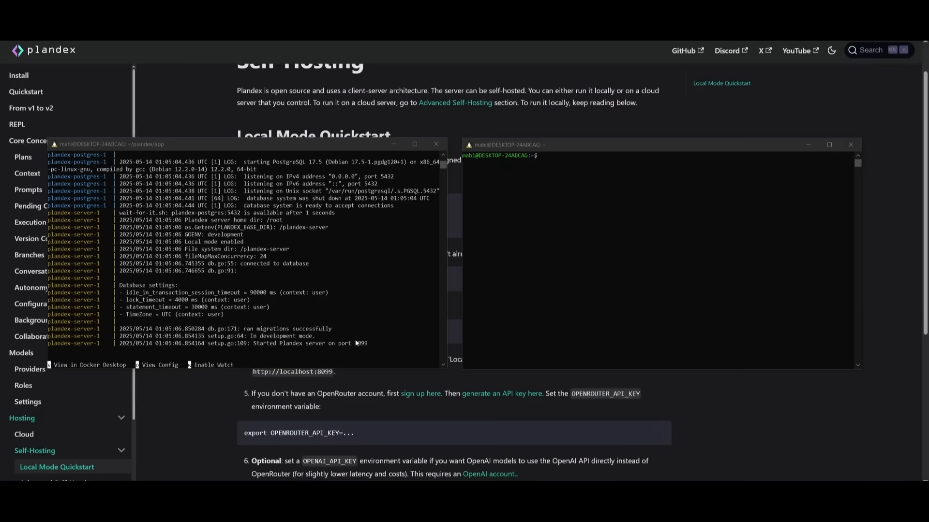
mouse_move(374, 349)
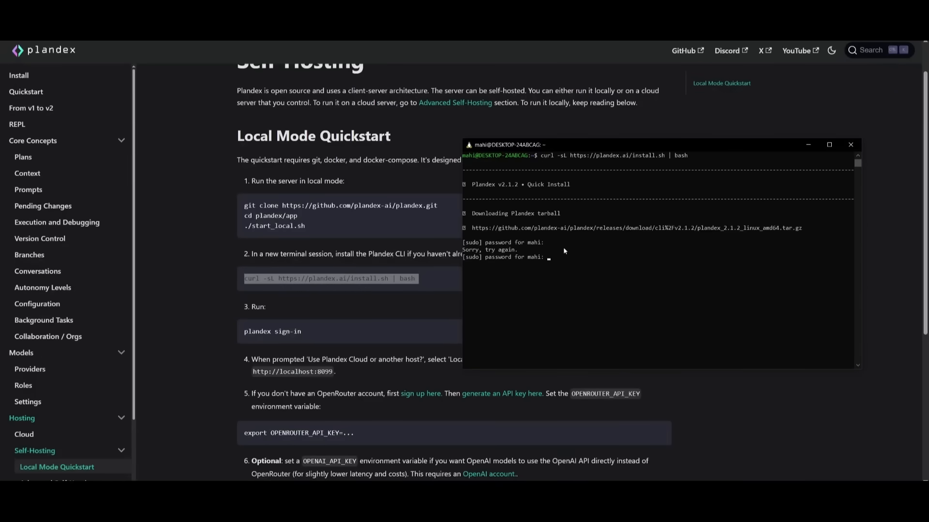
mouse_move(610, 260)
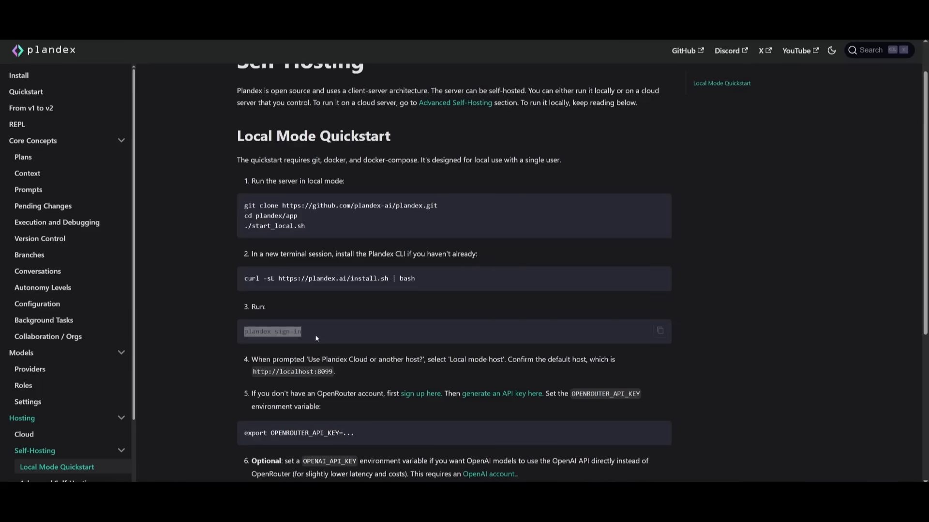
Step: Select the 'plandex sign-in' command and bring the second WSL terminal to the front
double_click(272, 331)
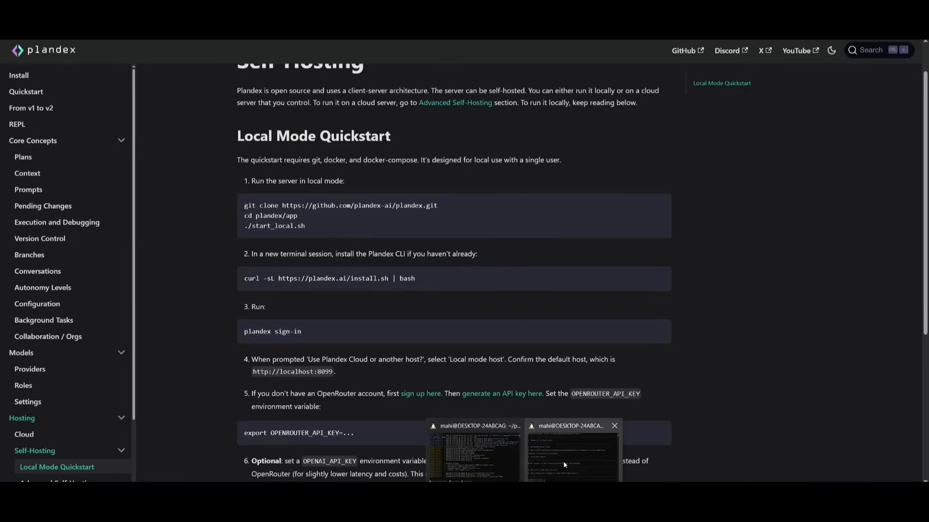
click(571, 450)
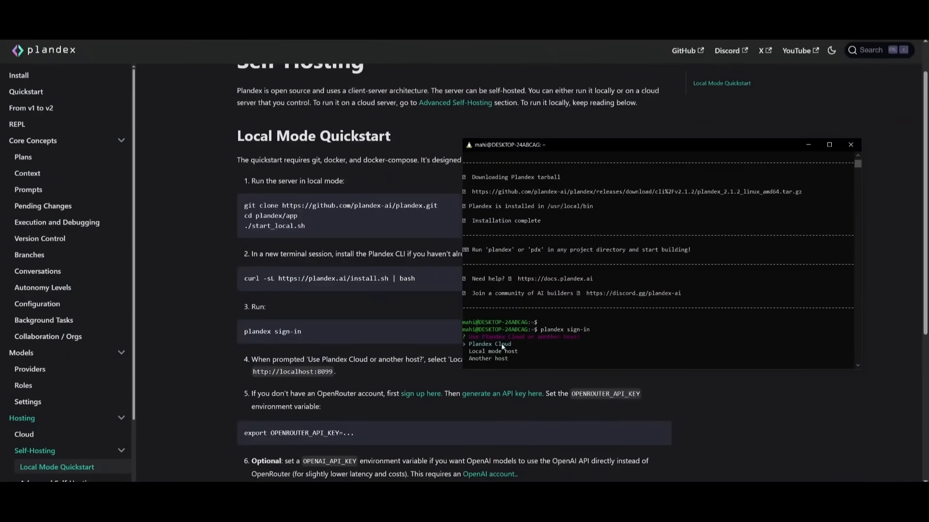
mouse_move(517, 358)
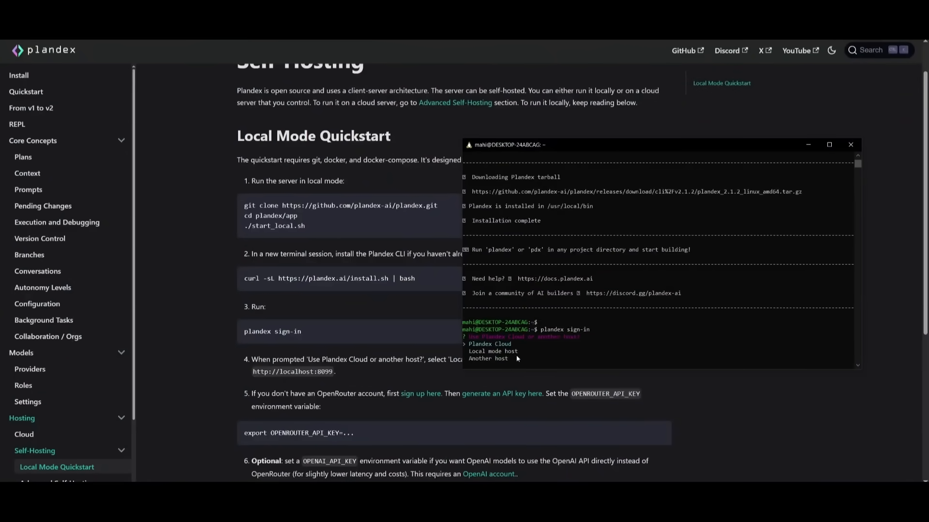
mouse_move(498, 358)
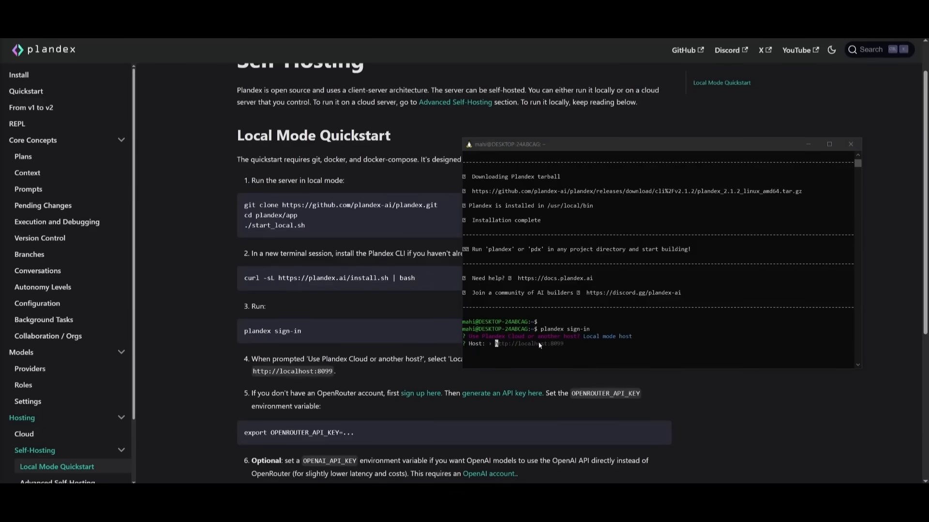
mouse_move(538, 346)
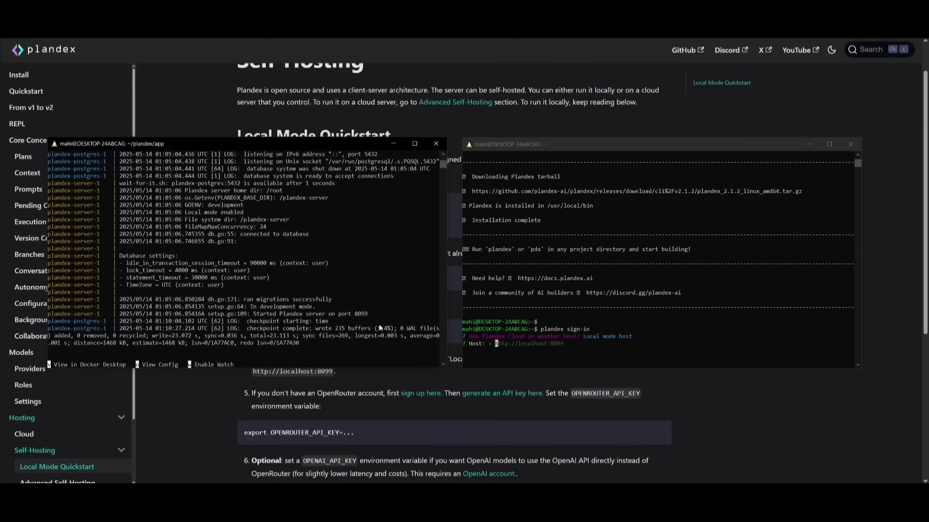
mouse_move(561, 345)
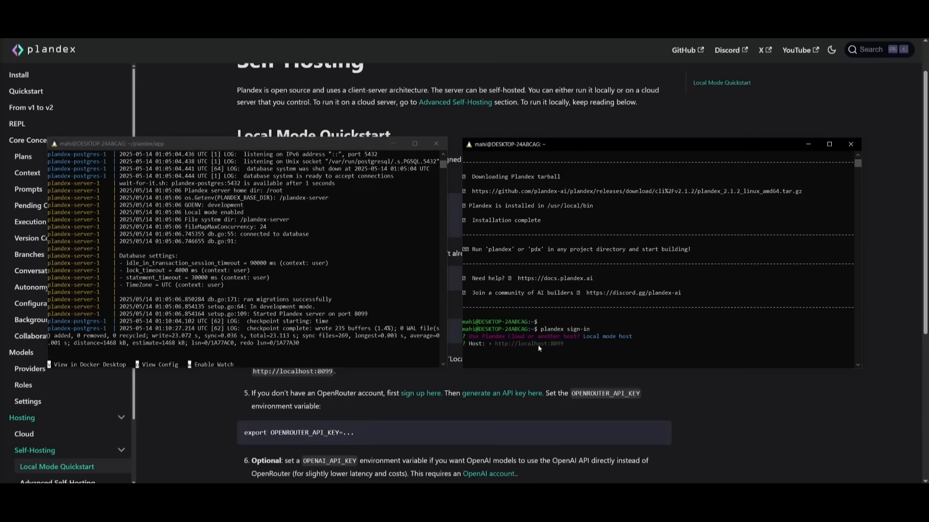
mouse_move(539, 346)
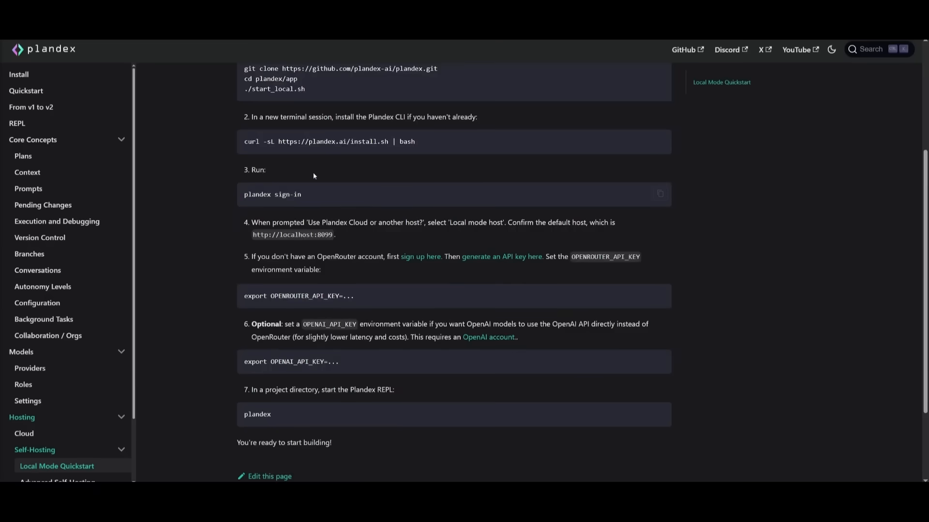
mouse_move(660, 194)
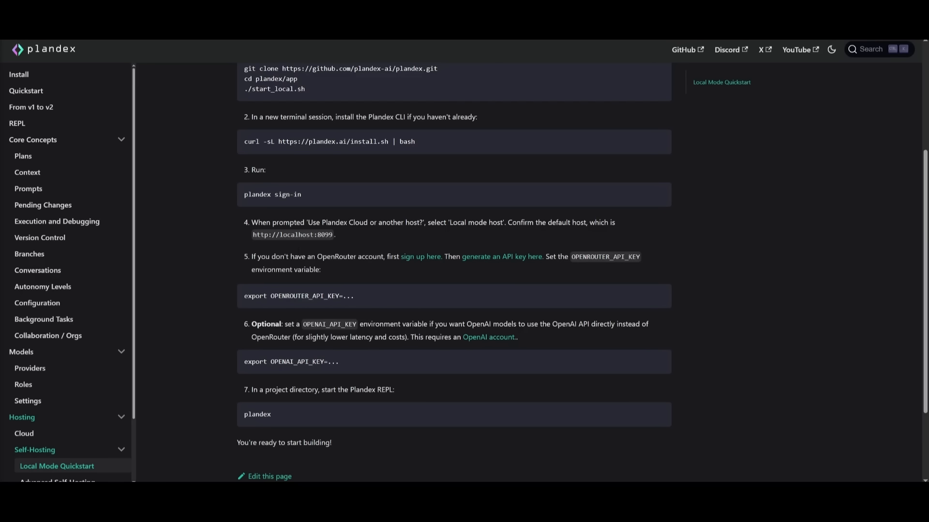
mouse_move(477, 243)
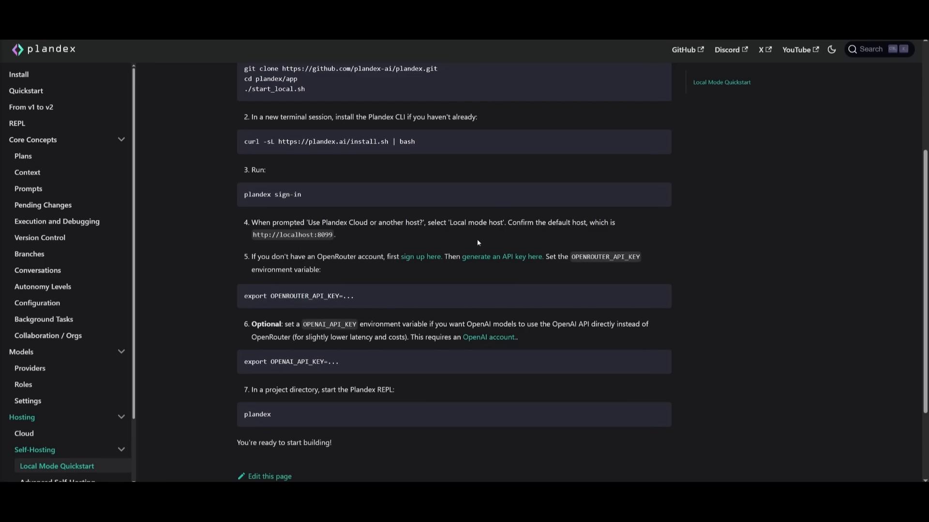
mouse_move(311, 295)
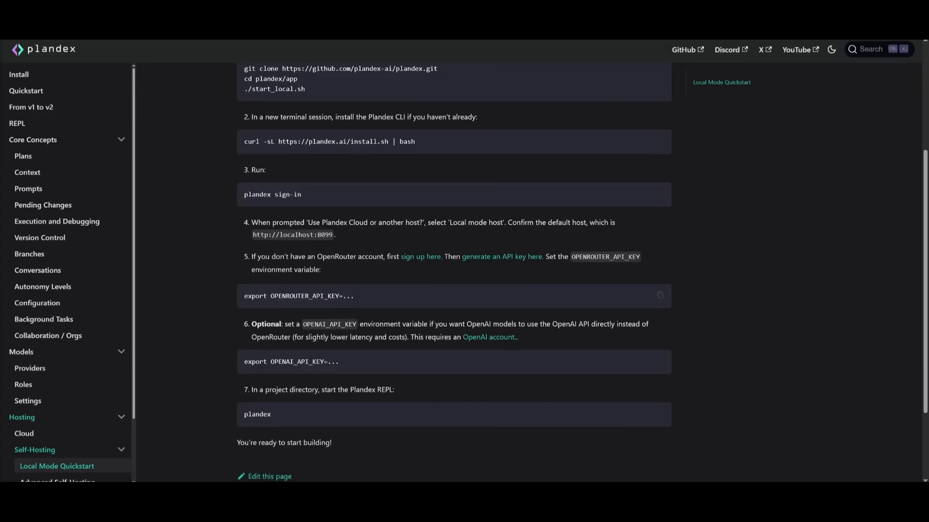
mouse_move(660, 362)
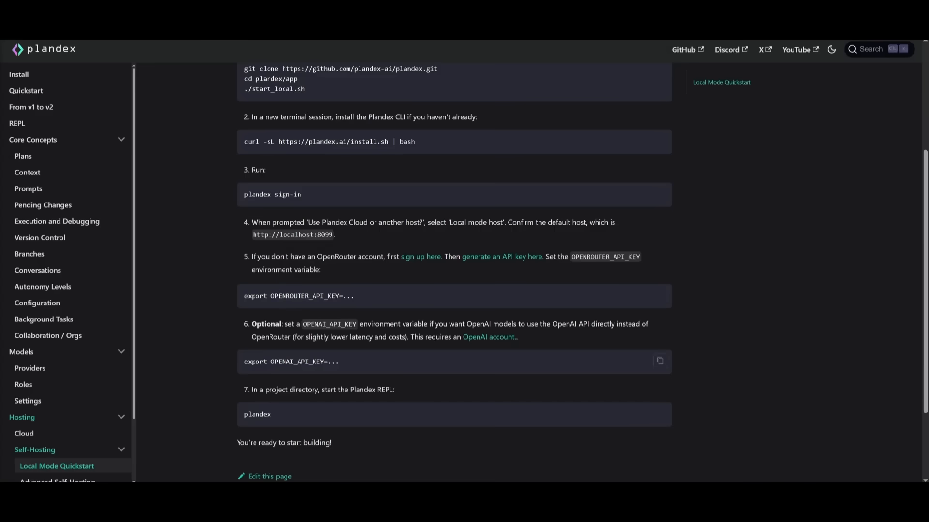
mouse_move(256, 369)
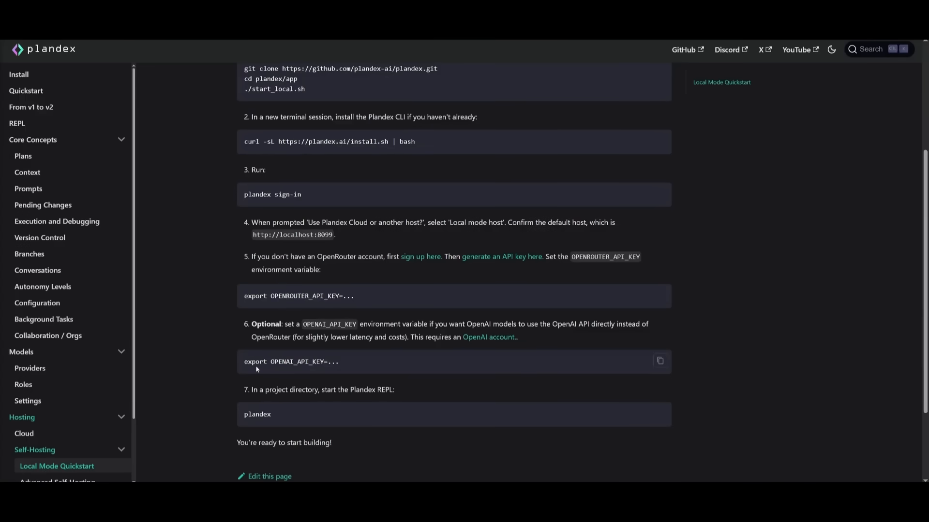
mouse_move(255, 369)
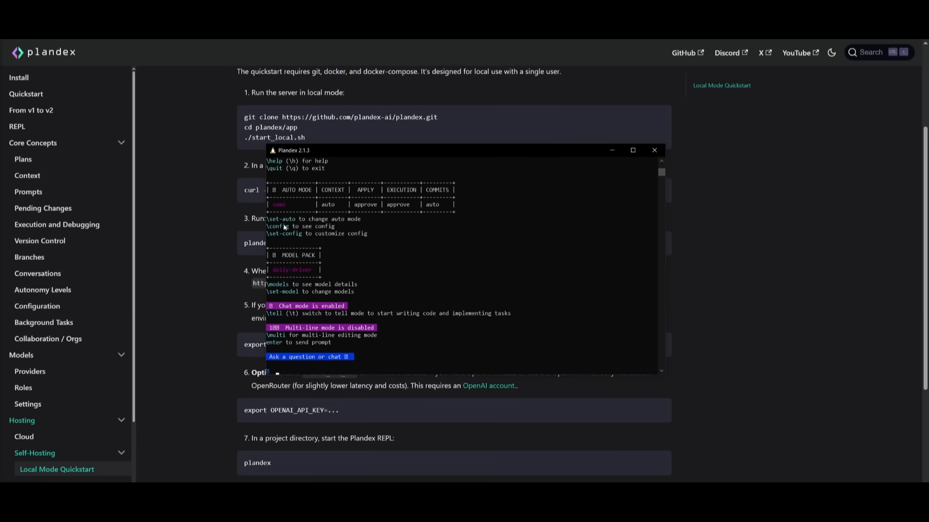
mouse_move(369, 226)
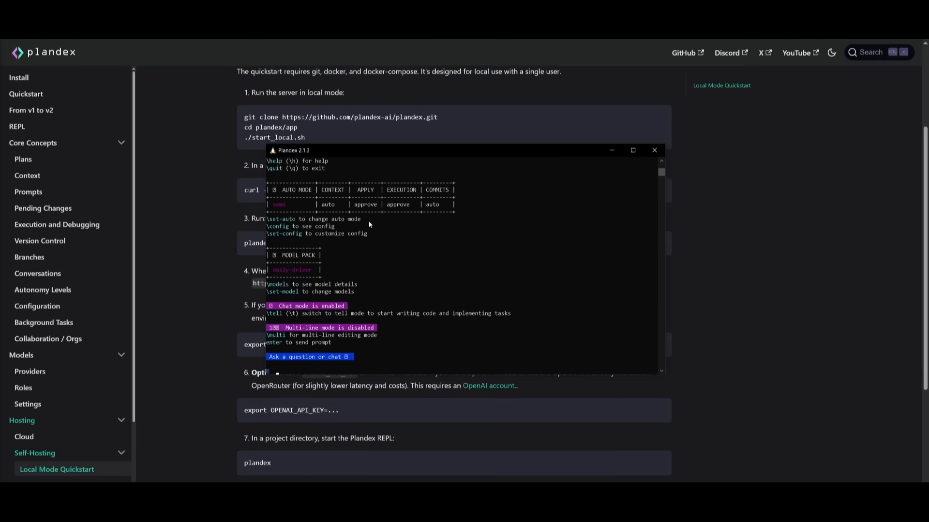
mouse_move(240, 299)
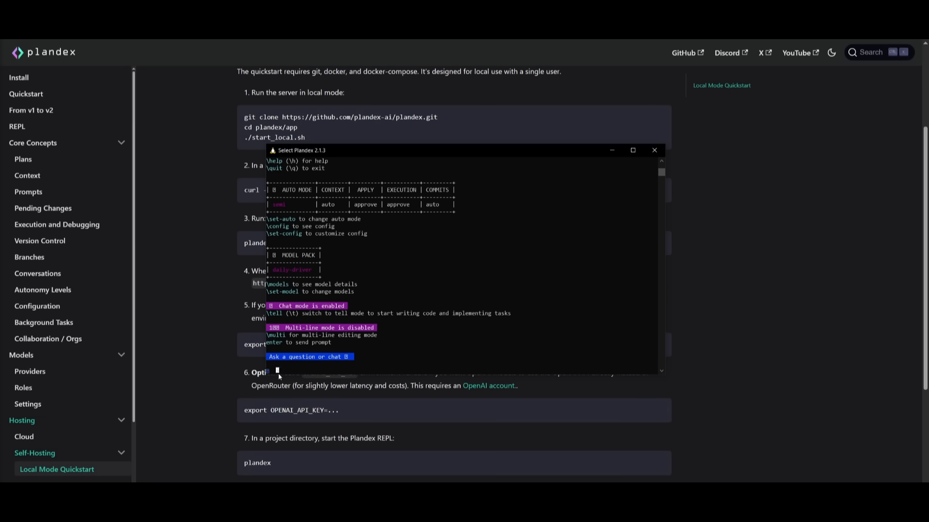
mouse_move(283, 207)
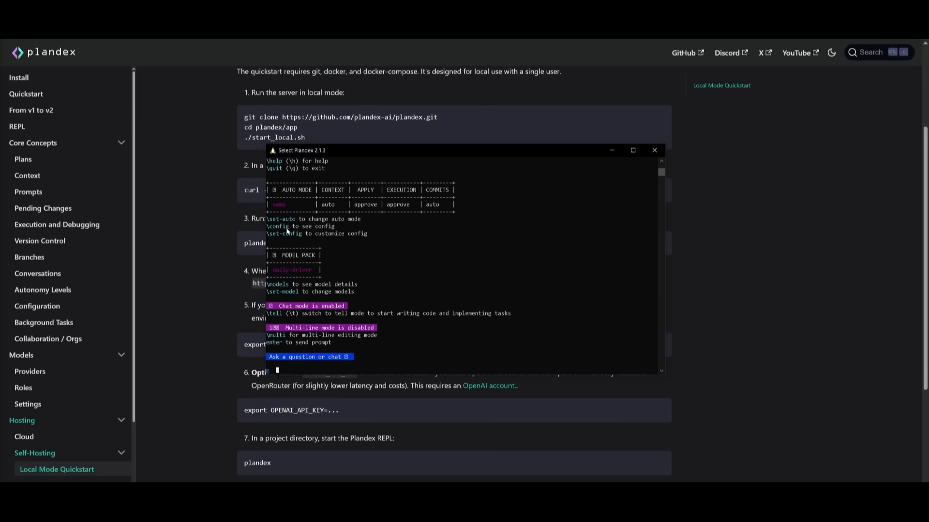
mouse_move(375, 311)
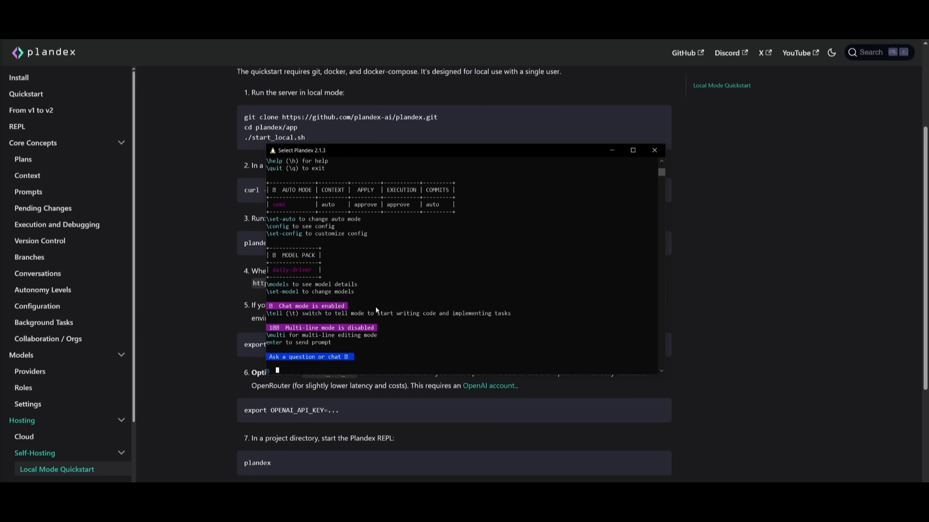
mouse_move(346, 318)
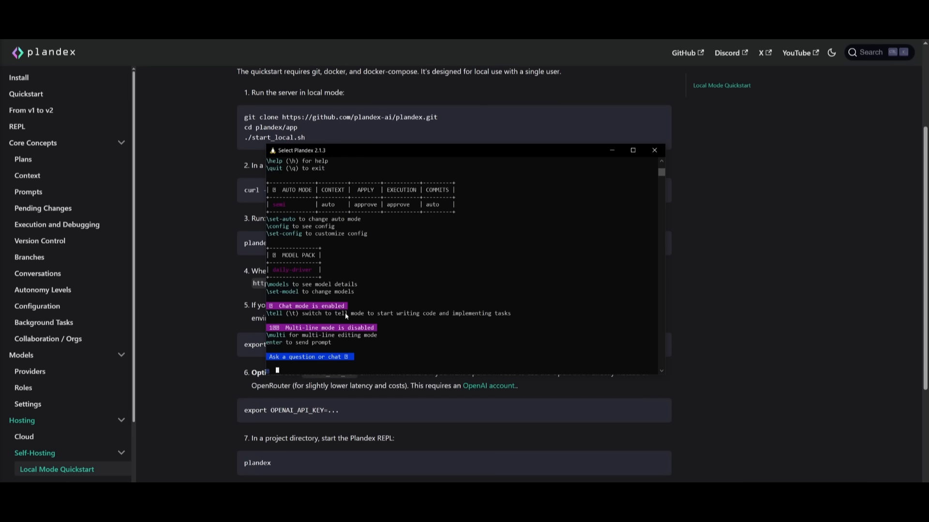
mouse_move(495, 294)
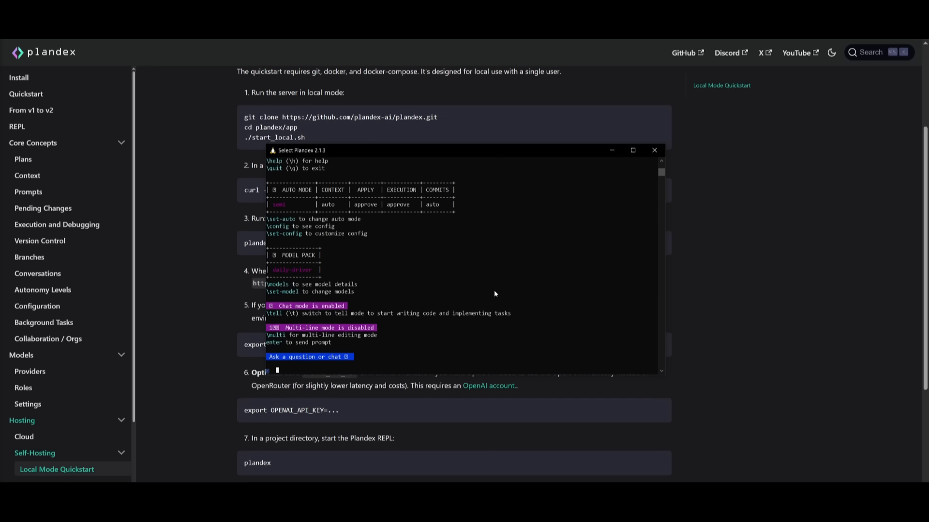
mouse_move(472, 232)
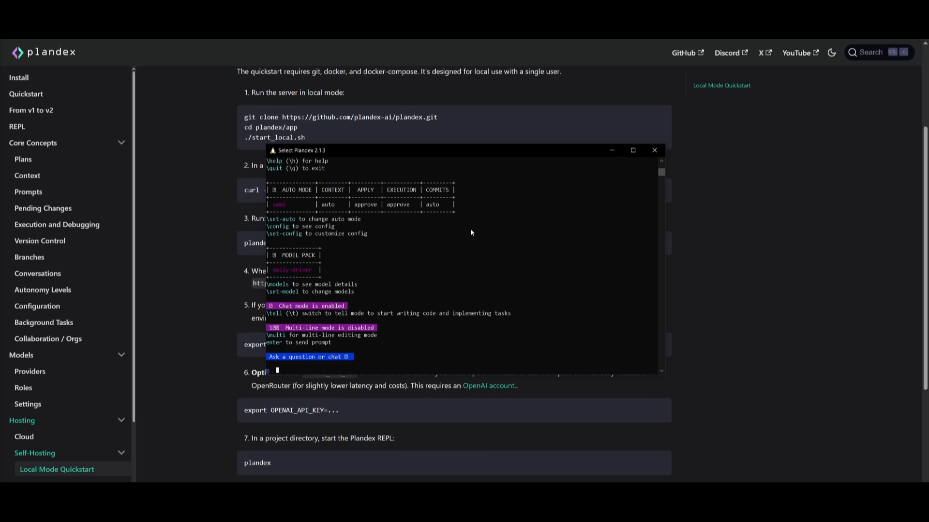
mouse_move(464, 231)
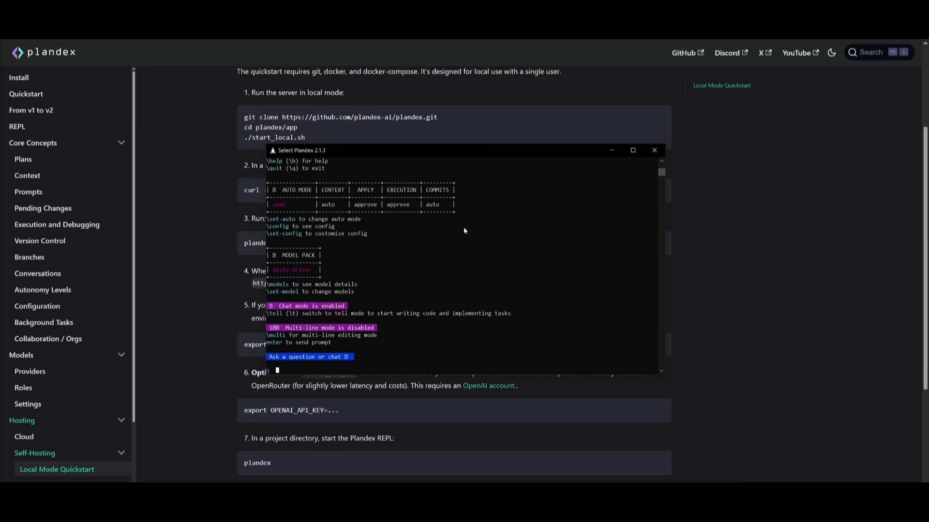
mouse_move(280, 365)
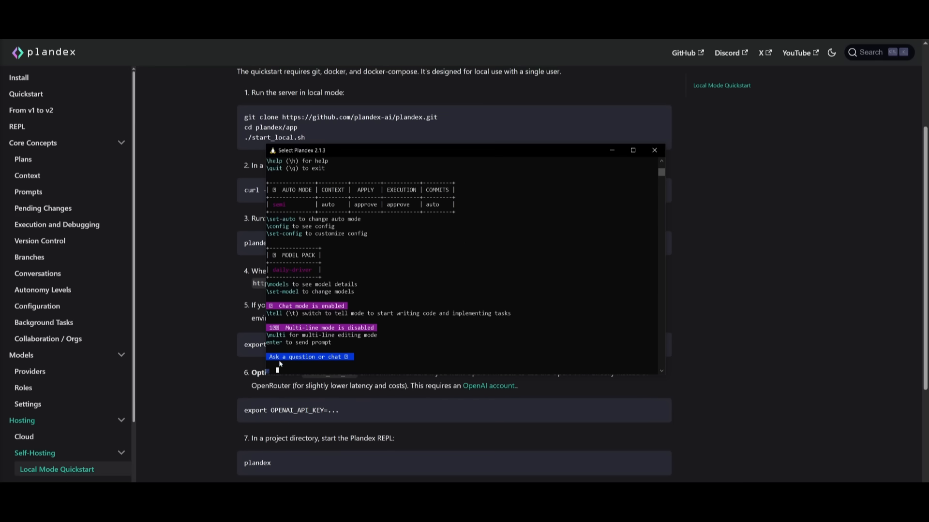
mouse_move(279, 371)
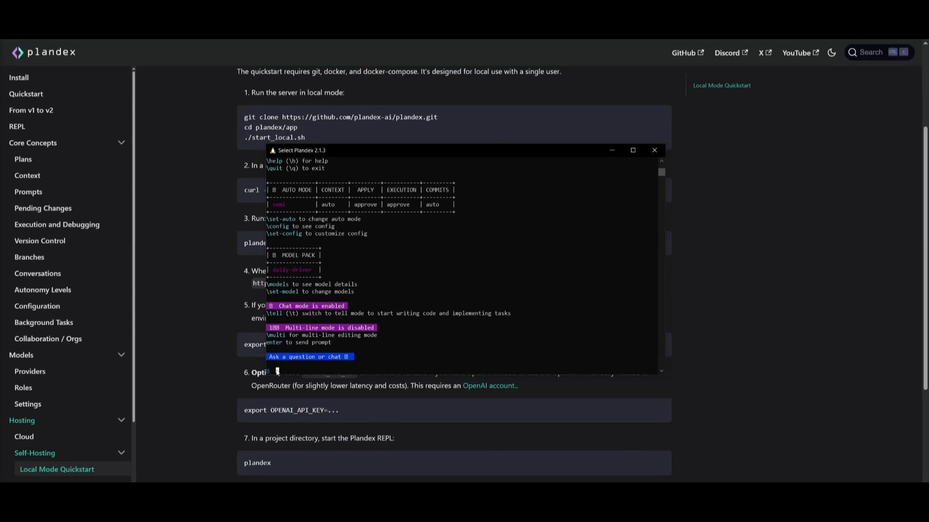
mouse_move(274, 343)
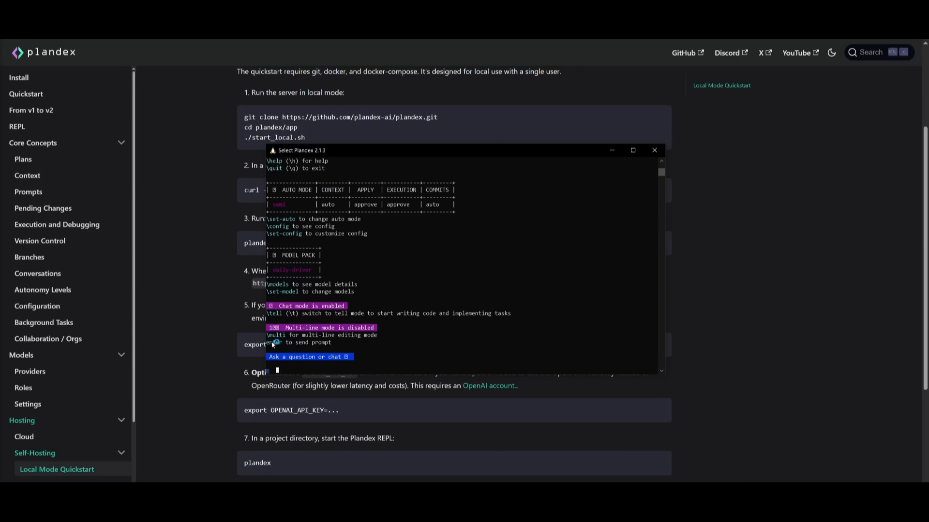
Step: Send Plandex the request 'can you create me a task management app'
text(can you create me a task)
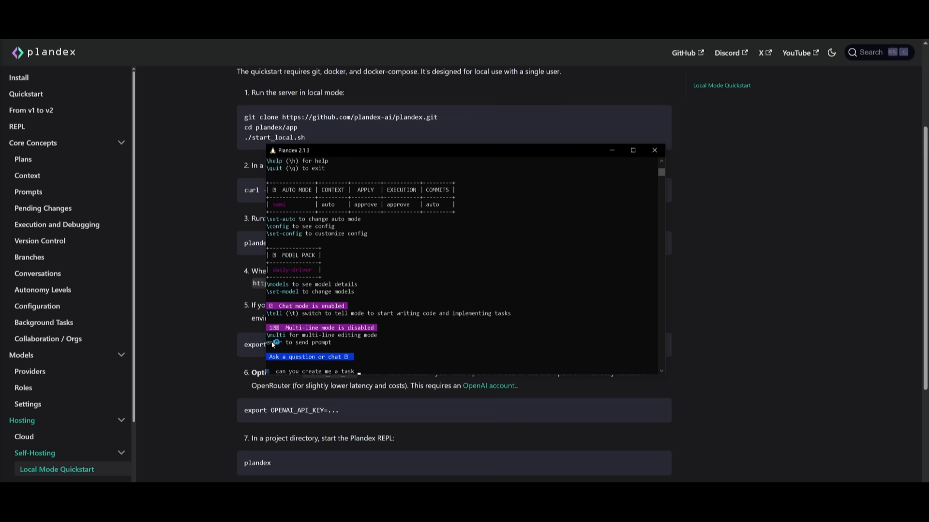
text(management app f)
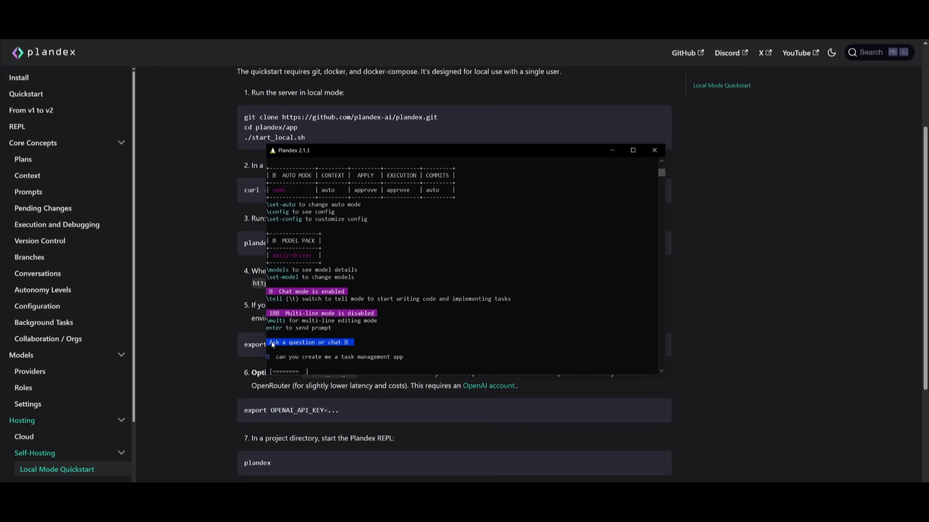
mouse_move(335, 354)
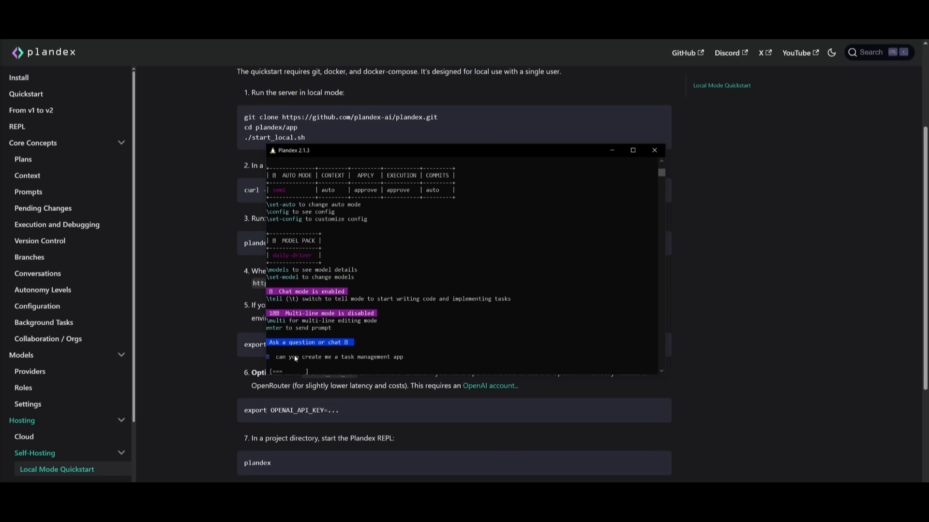
mouse_move(299, 354)
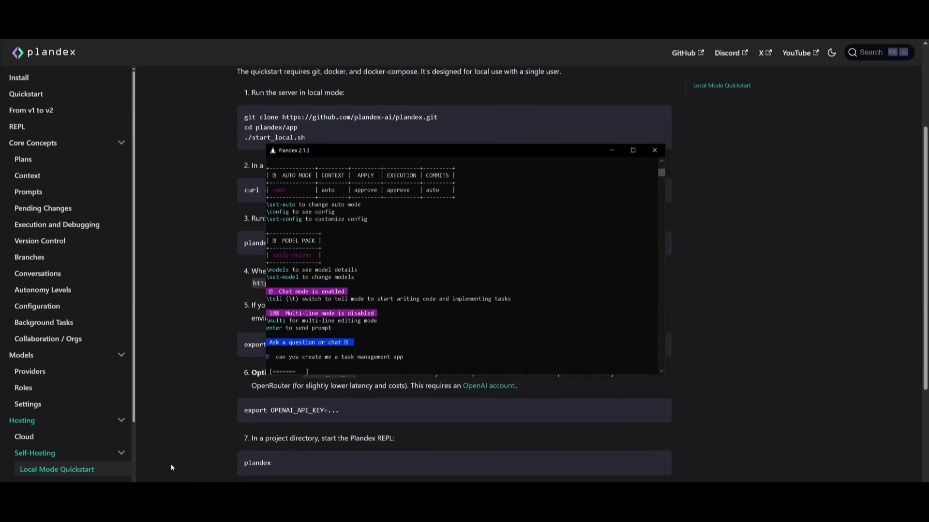
mouse_move(158, 447)
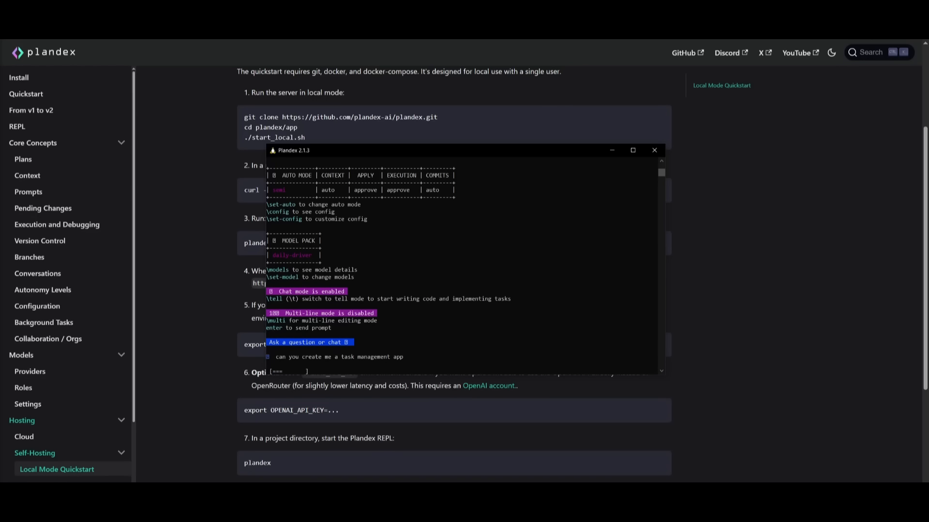
mouse_move(307, 394)
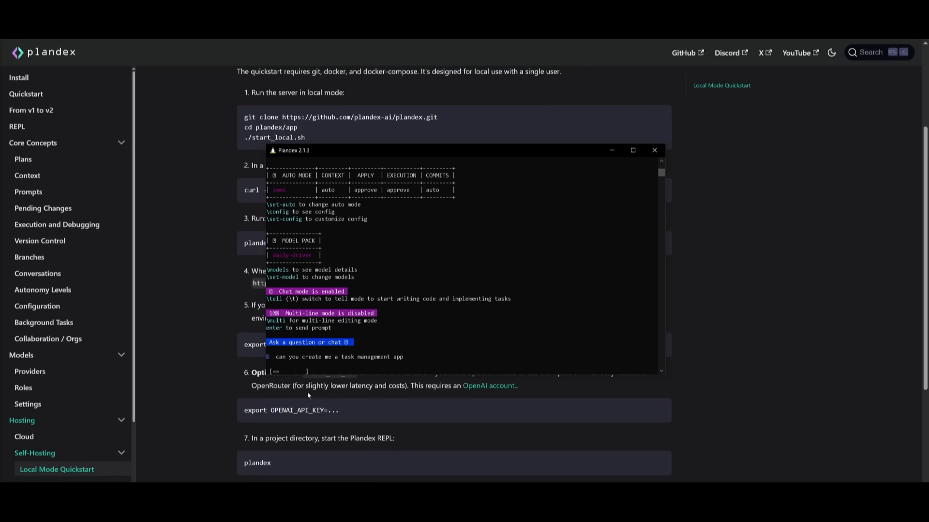
mouse_move(300, 366)
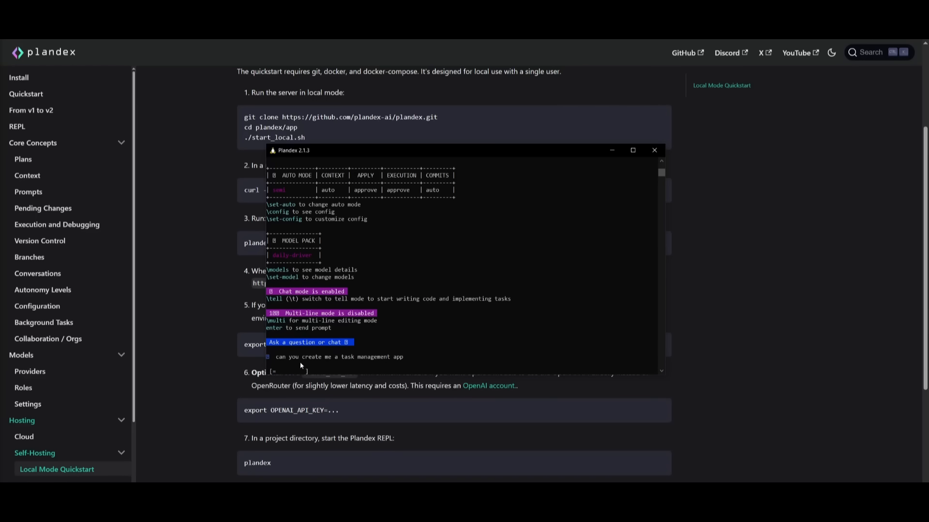
mouse_move(300, 370)
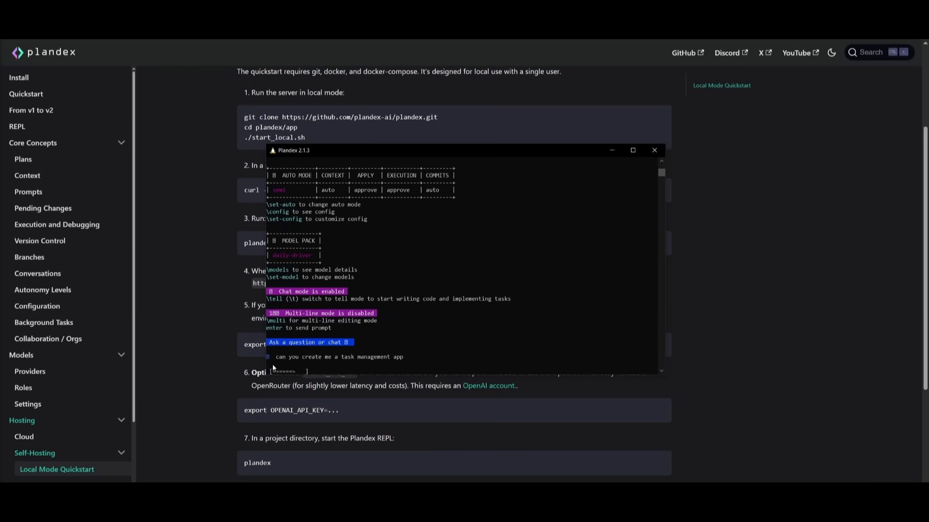
key(Return)
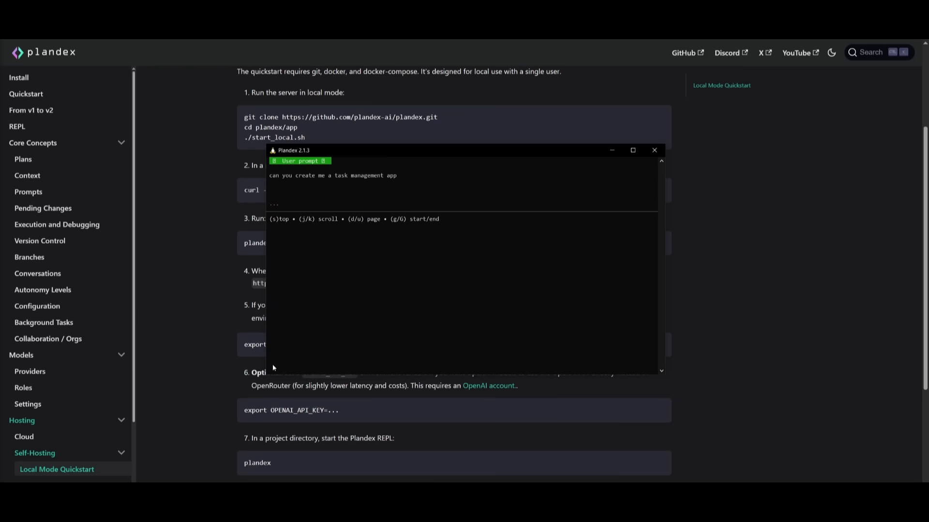
scroll(down, 3)
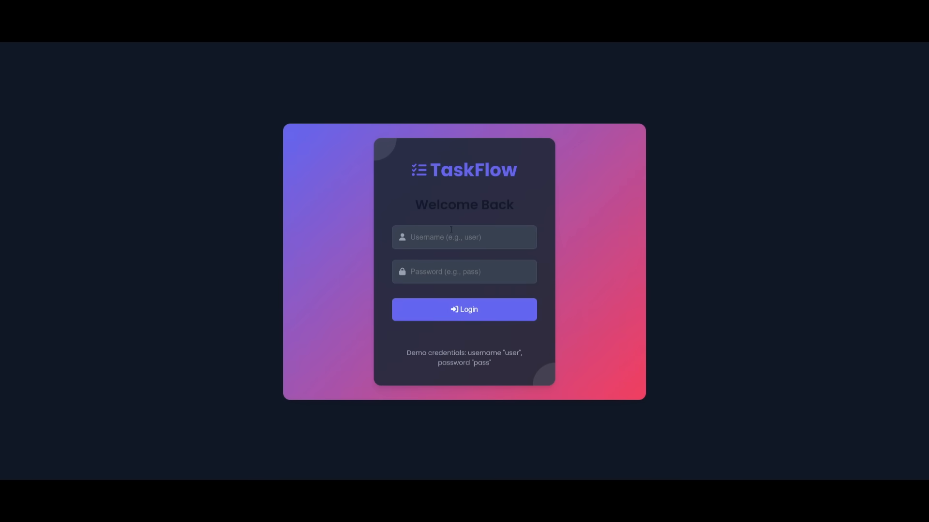
text(user)
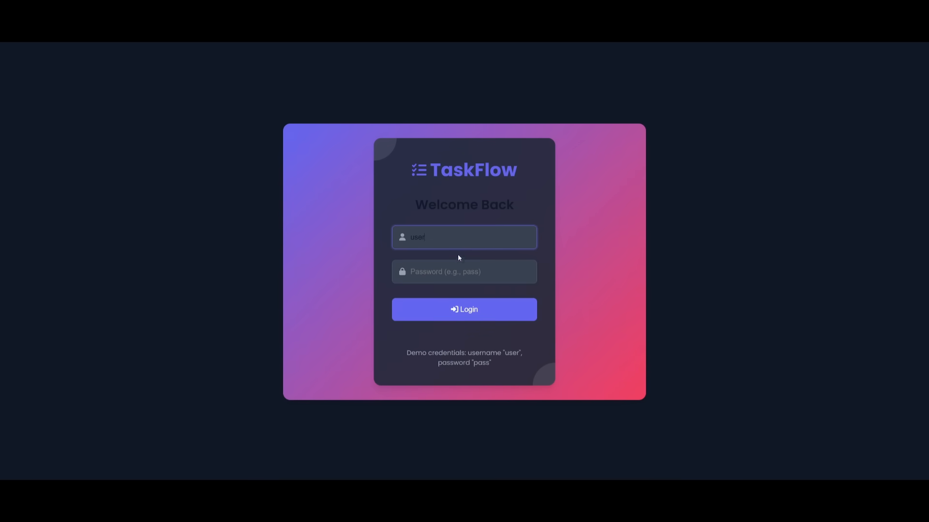
click(463, 272)
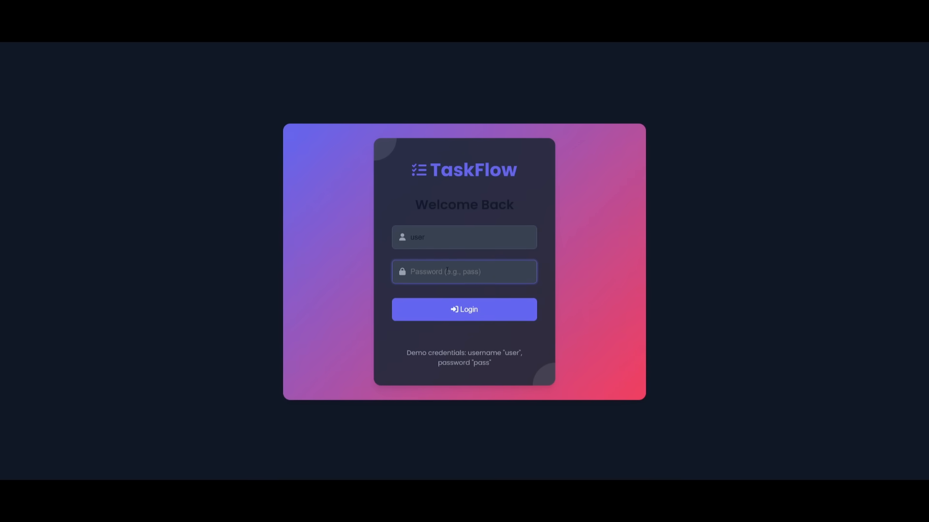
click(463, 310)
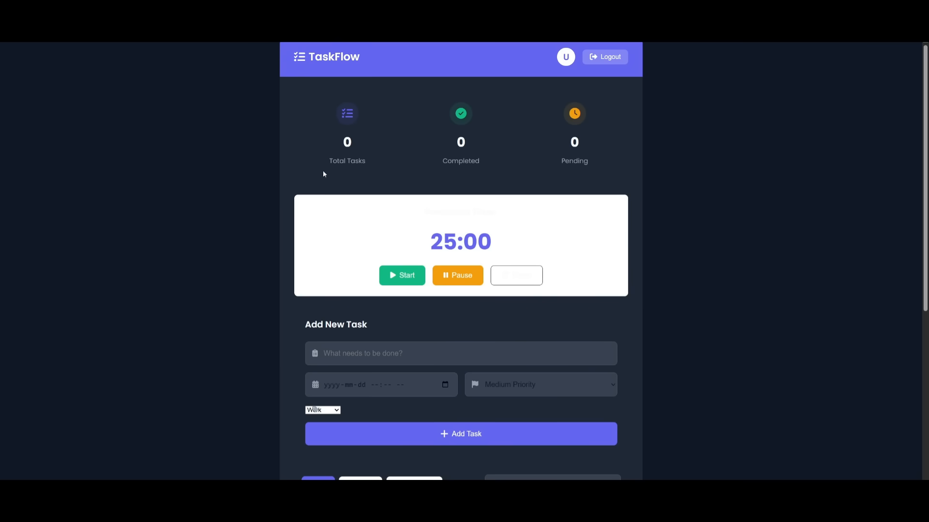
scroll(down, 3)
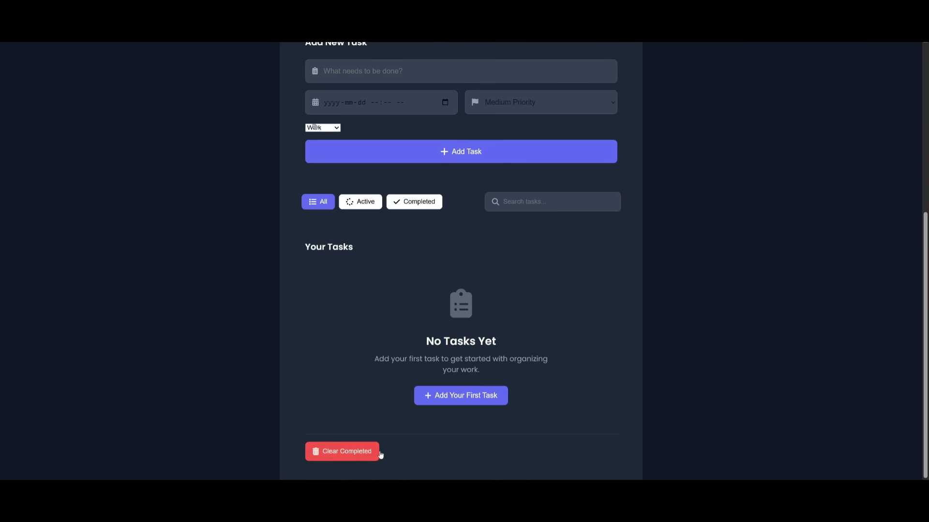
scroll(up, 3)
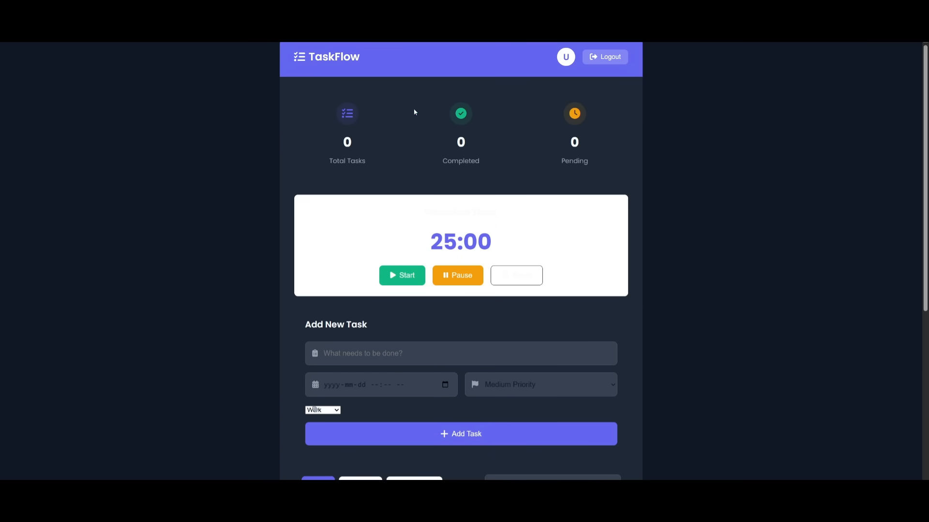
mouse_move(330, 152)
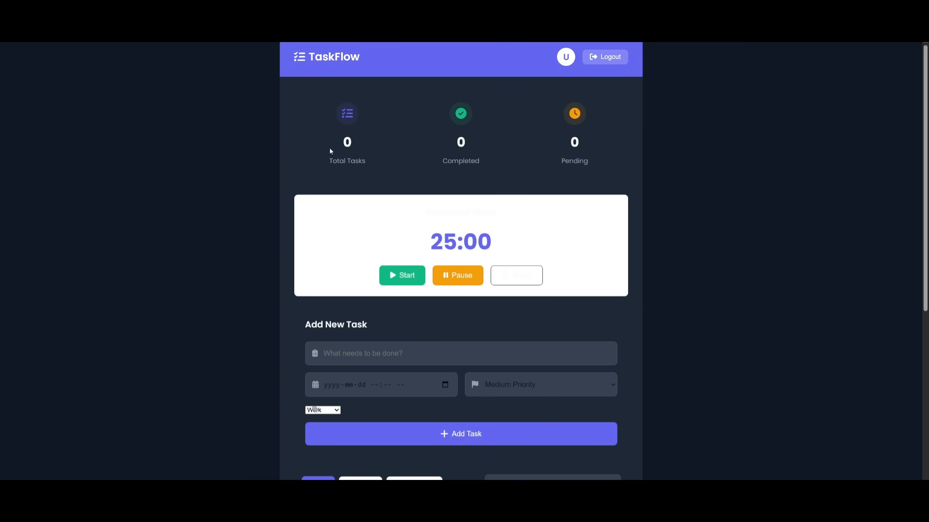
mouse_move(618, 133)
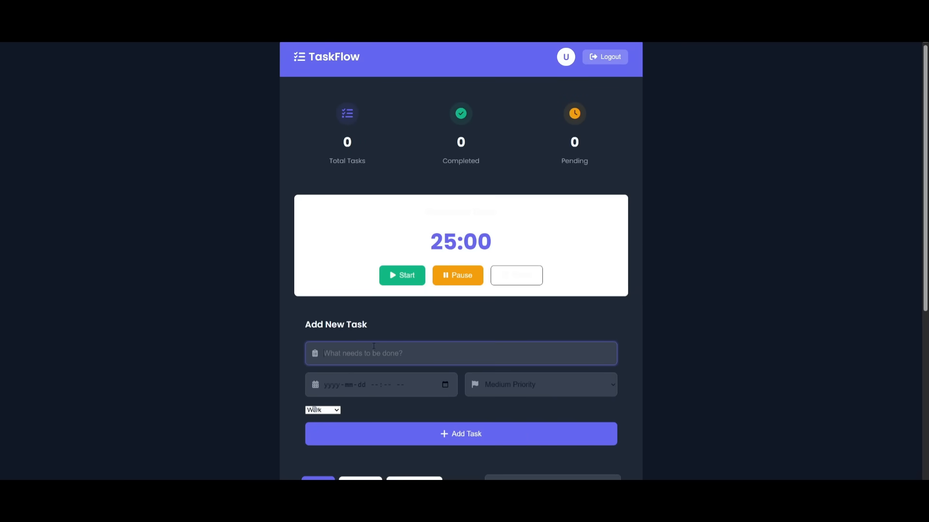
Step: Add task 'creating a youtube video', due 5/17/2025 06:58 PM, Medium priority, Work category
text(creating a youtube video)
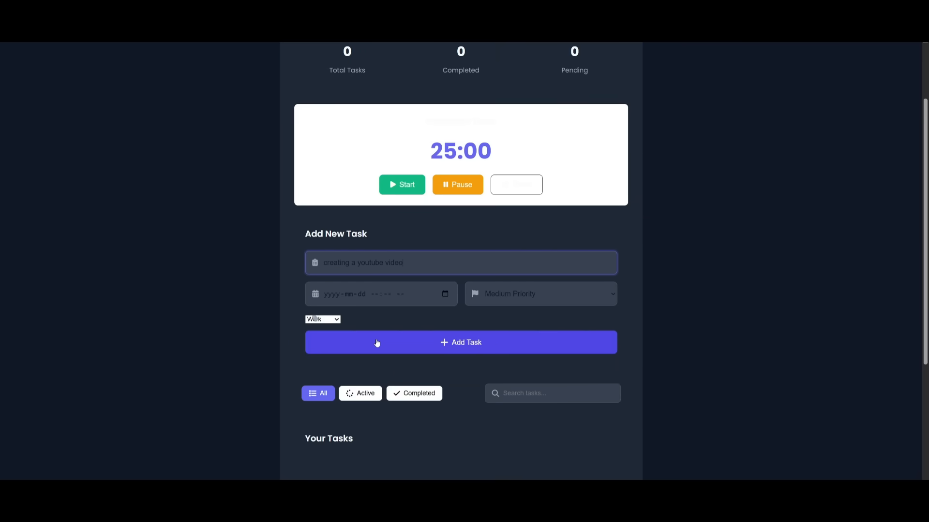
click(444, 294)
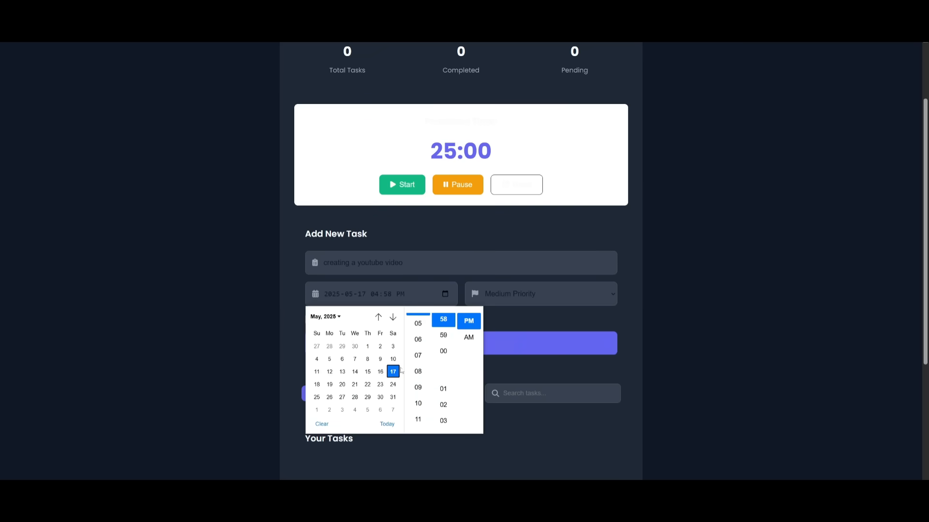
click(539, 295)
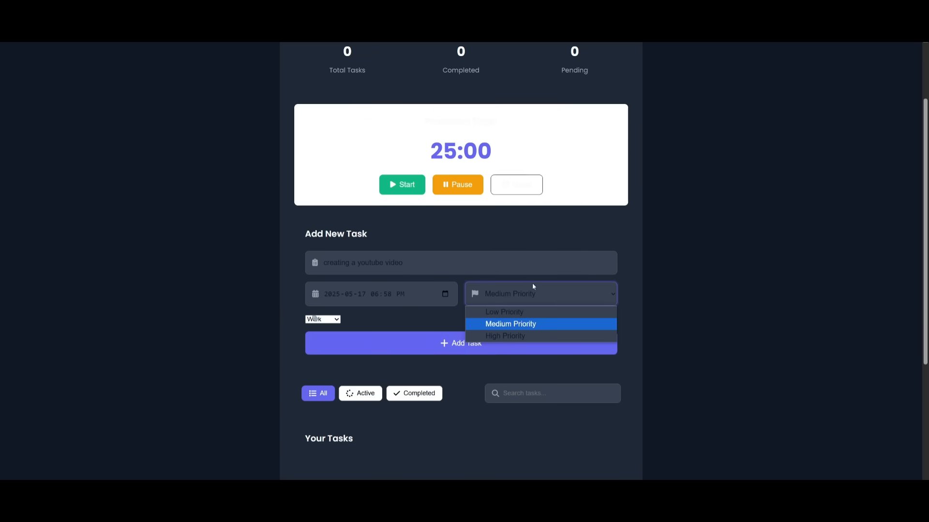
click(510, 324)
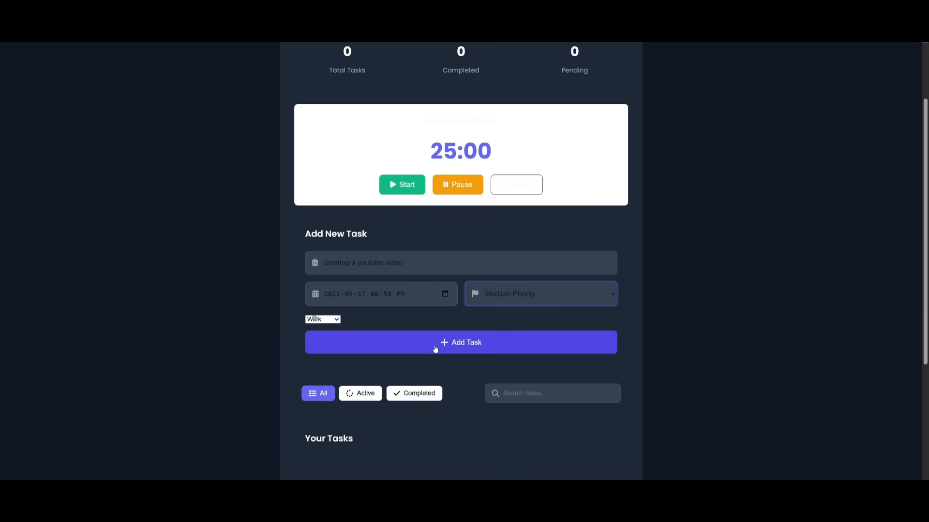
click(460, 343)
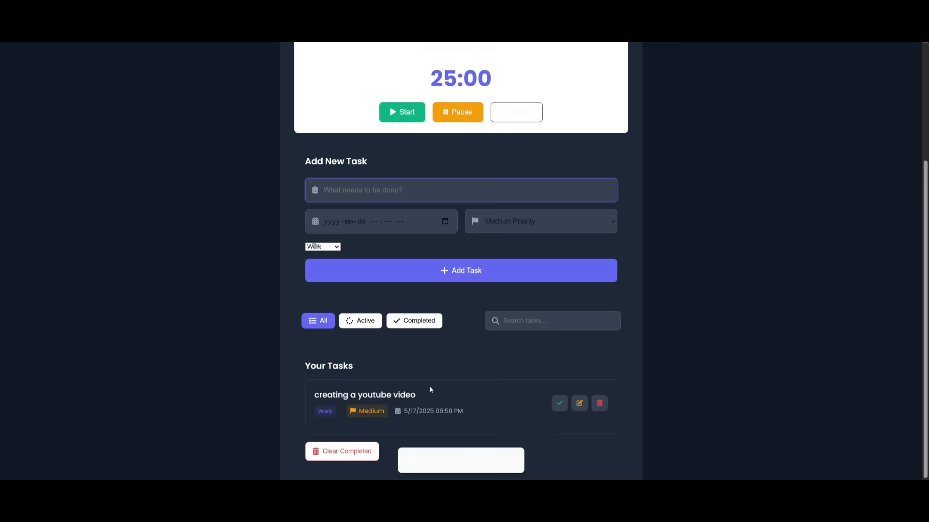
scroll(up, 3)
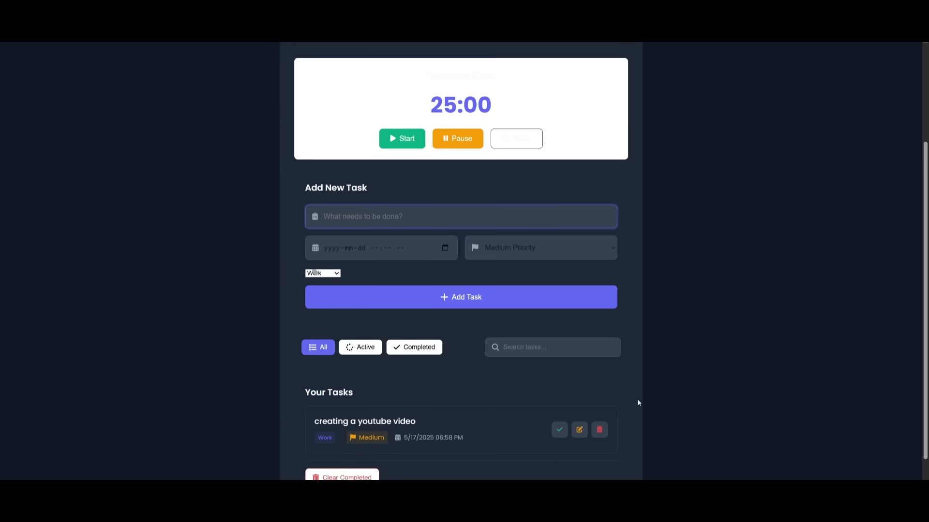
scroll(up, 3)
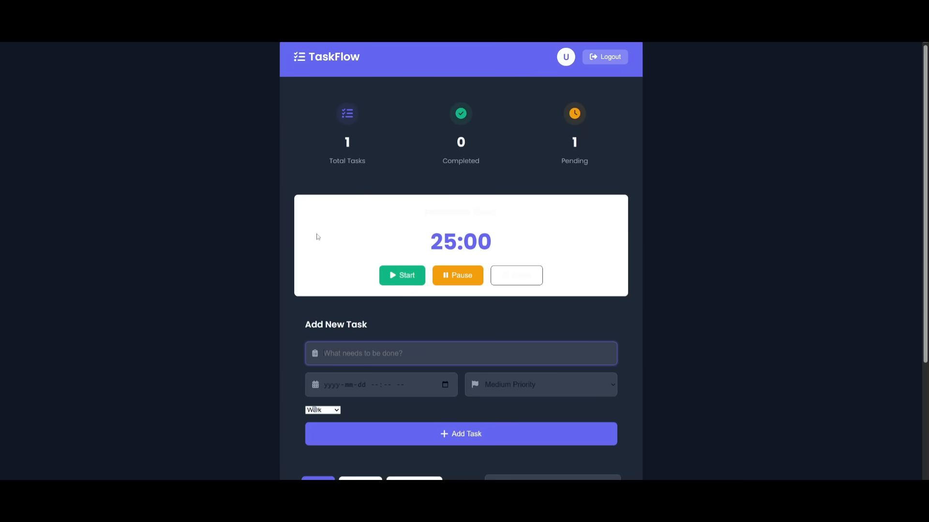
mouse_move(442, 230)
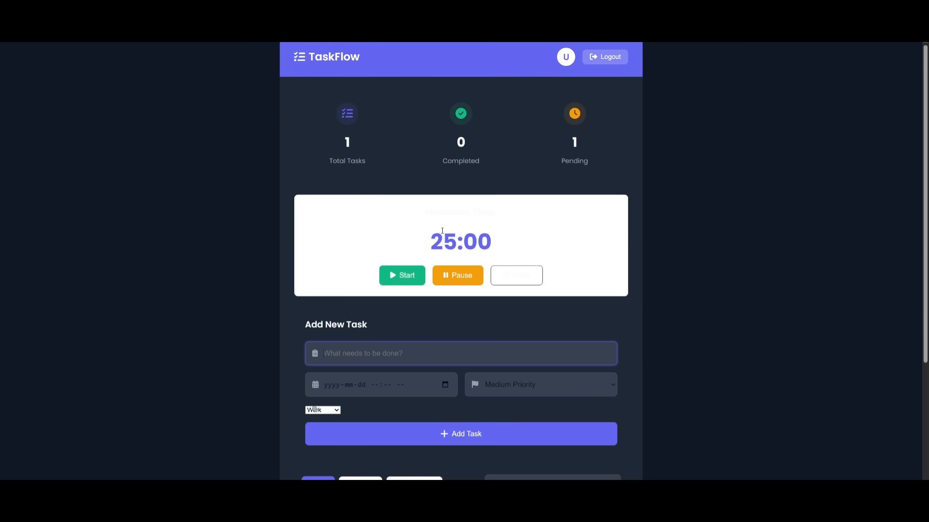
scroll(down, 3)
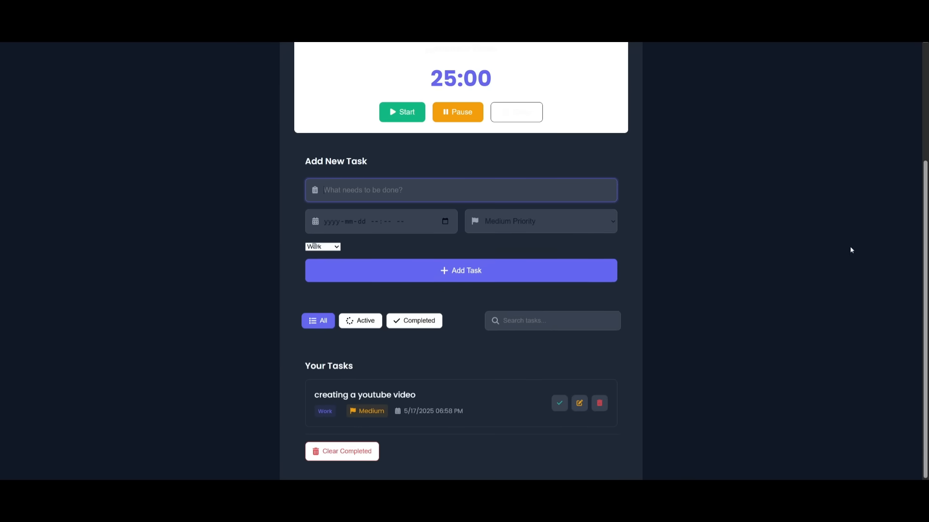
mouse_move(251, 383)
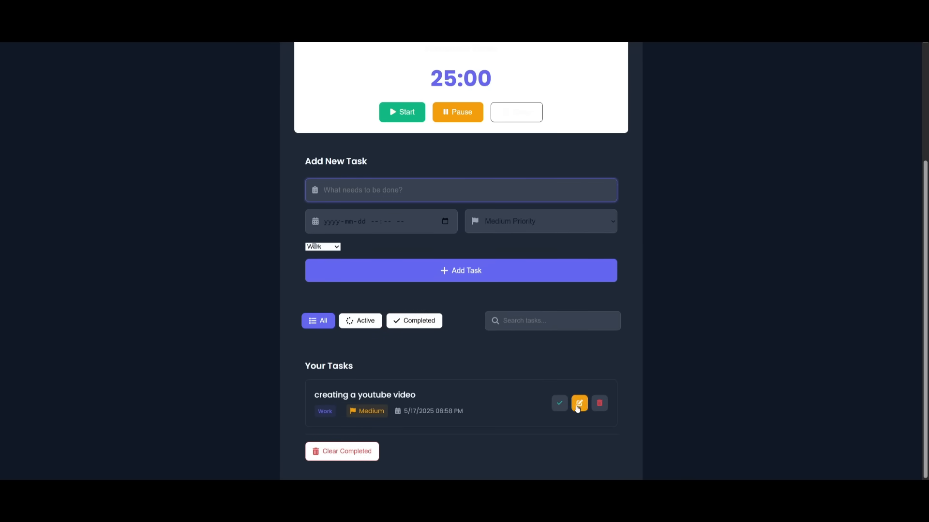
click(558, 404)
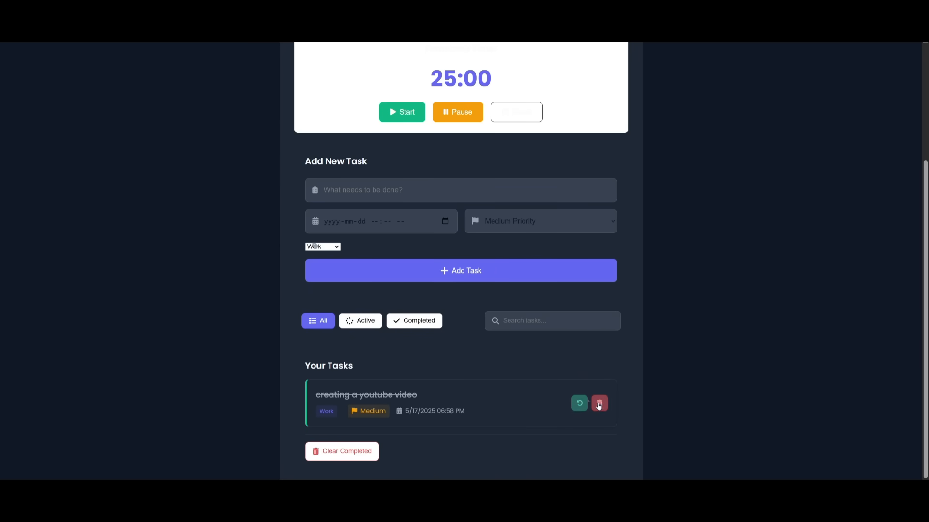
click(578, 403)
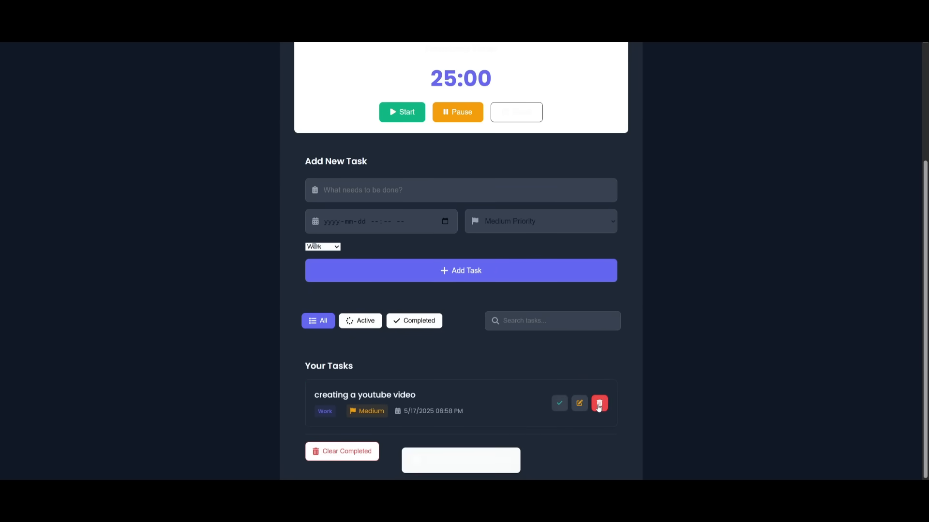
click(598, 403)
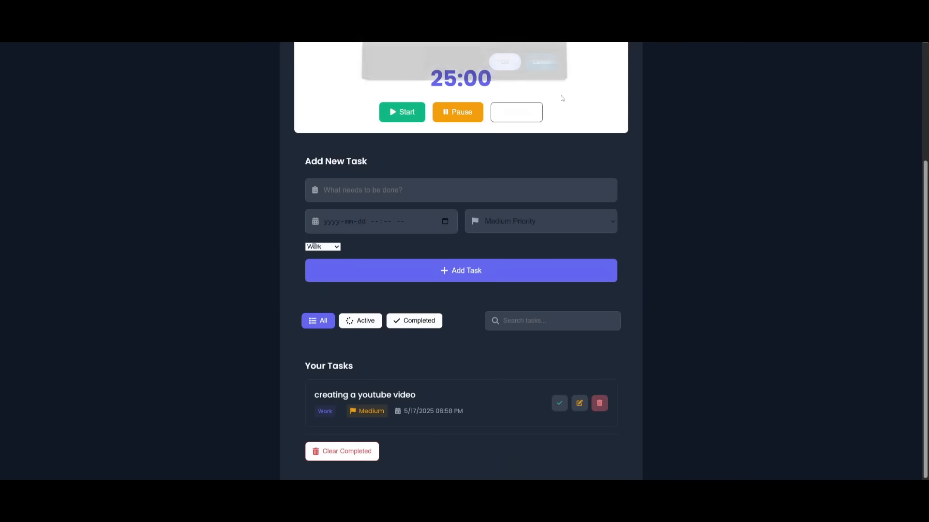
scroll(up, 3)
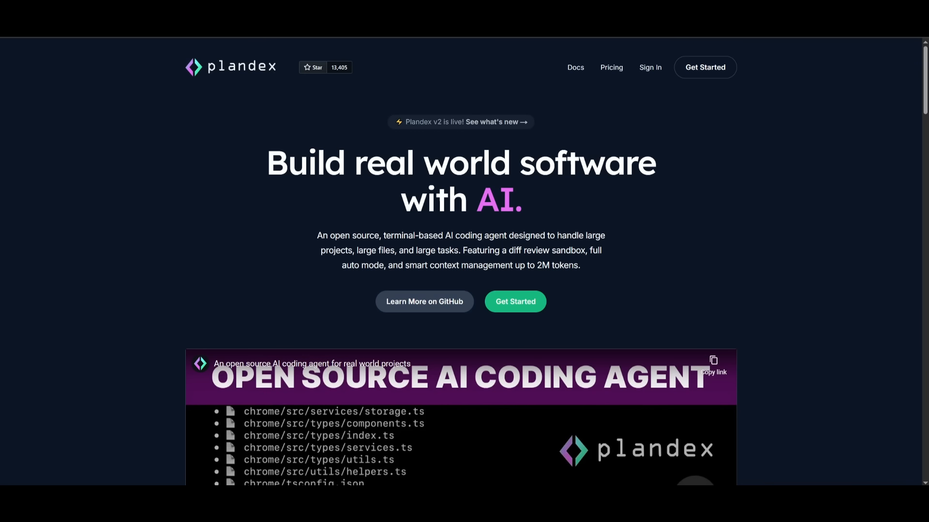
mouse_move(169, 263)
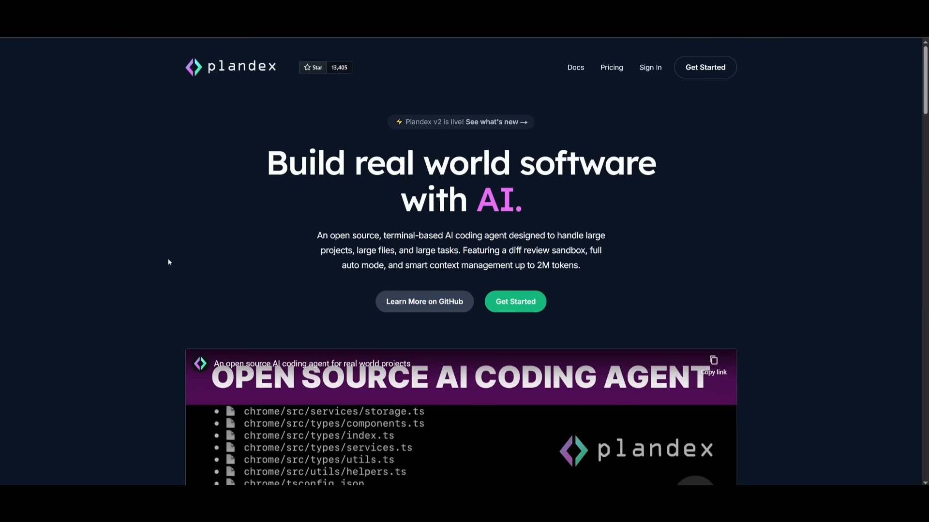
scroll(down, 3)
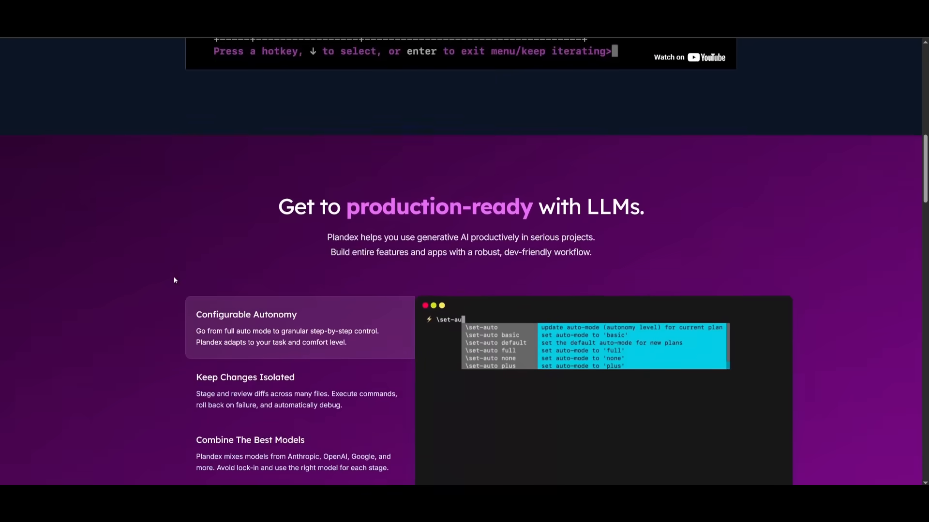
scroll(down, 3)
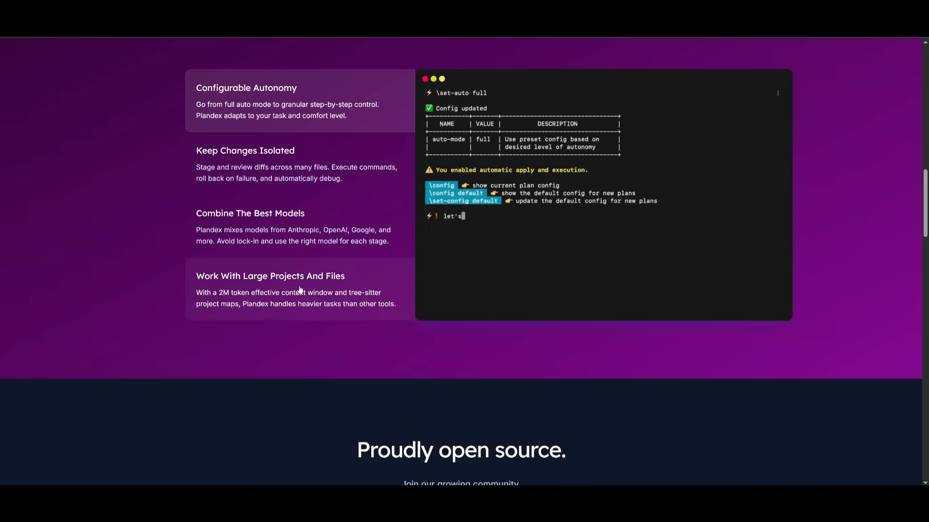
scroll(down, 3)
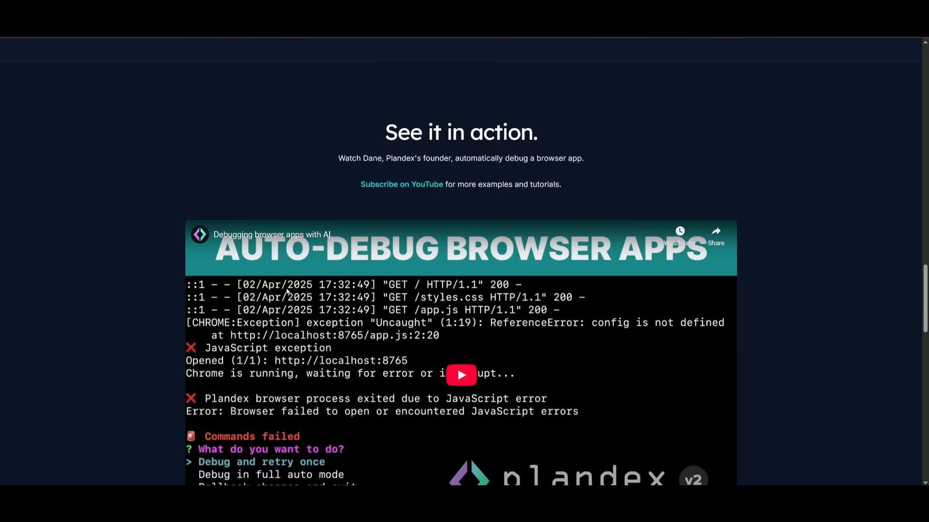
mouse_move(165, 310)
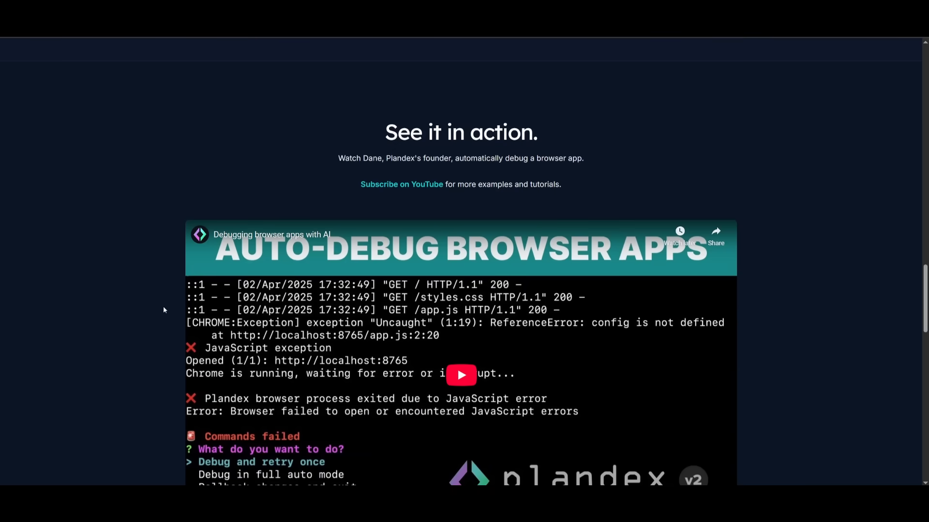
scroll(down, 3)
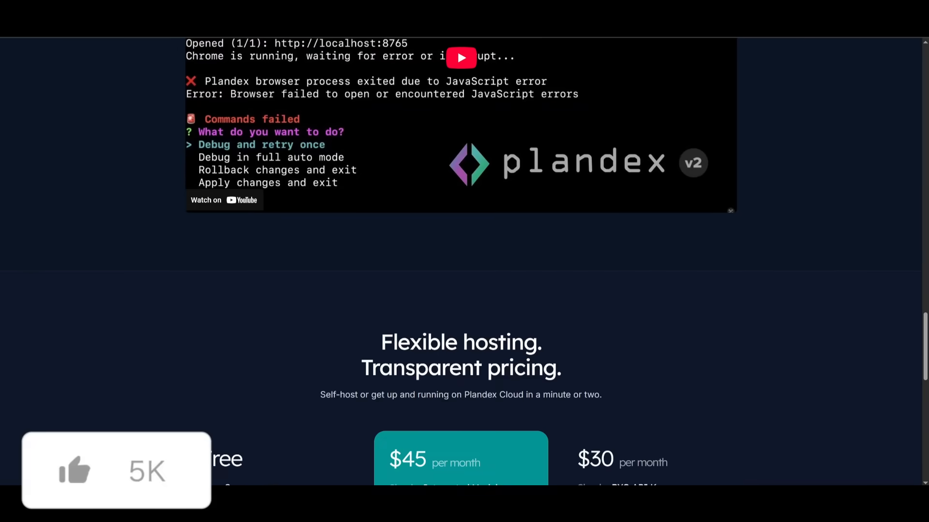
click(461, 59)
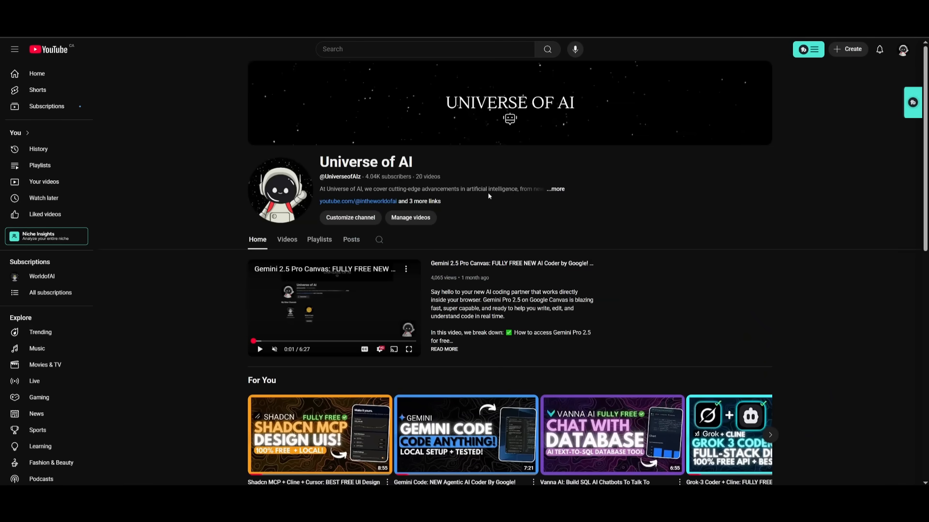
mouse_move(218, 134)
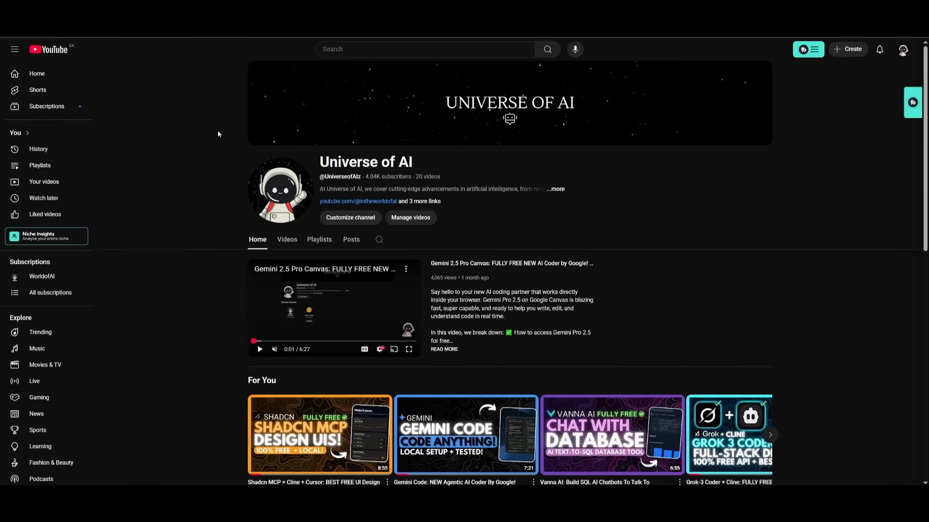
Step: Open the WorldofAI channel's Videos tab and scroll through its recent uploads
click(357, 202)
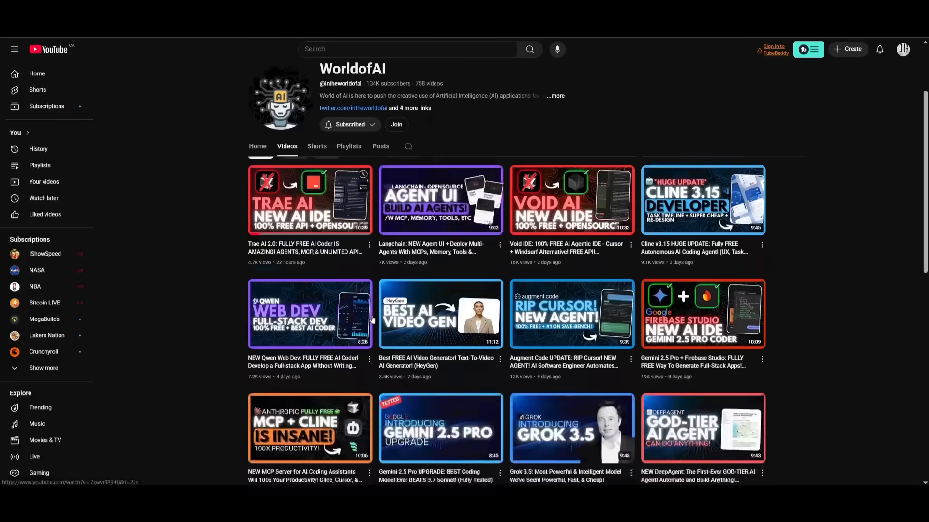
scroll(down, 3)
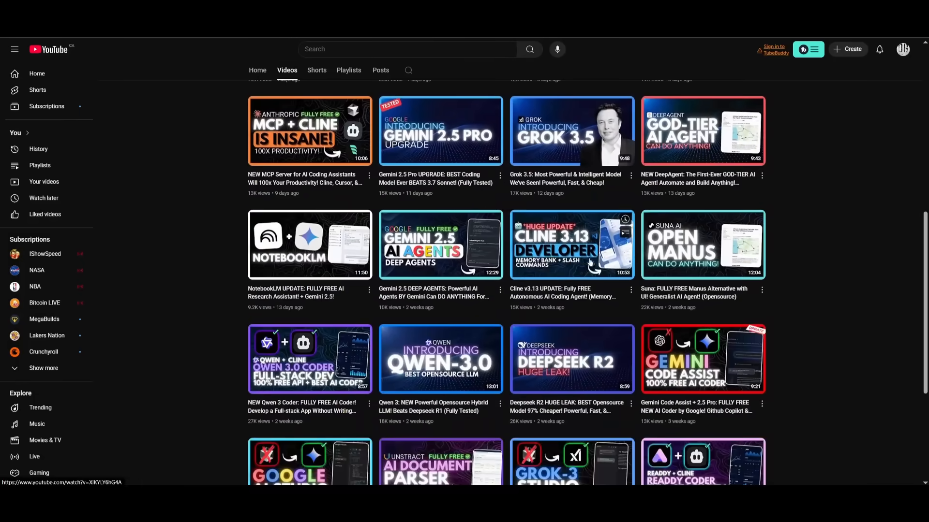
scroll(down, 3)
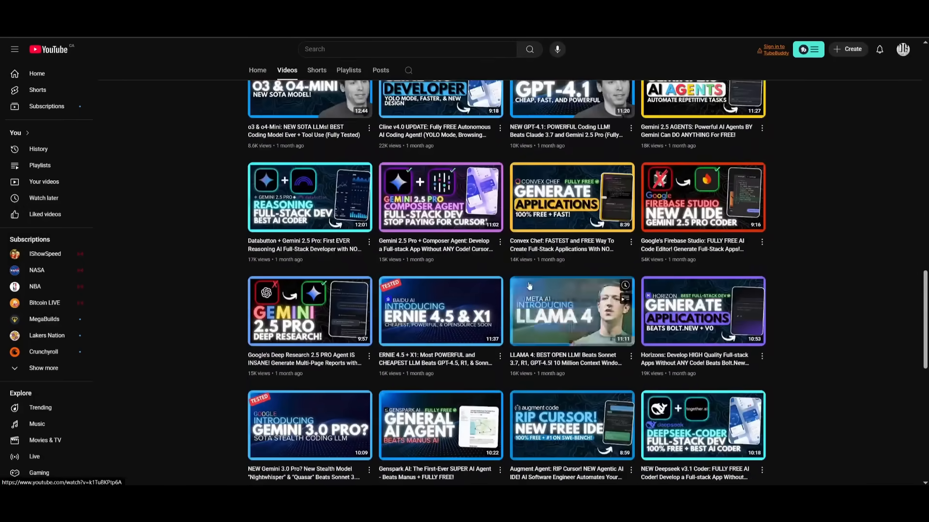
scroll(down, 3)
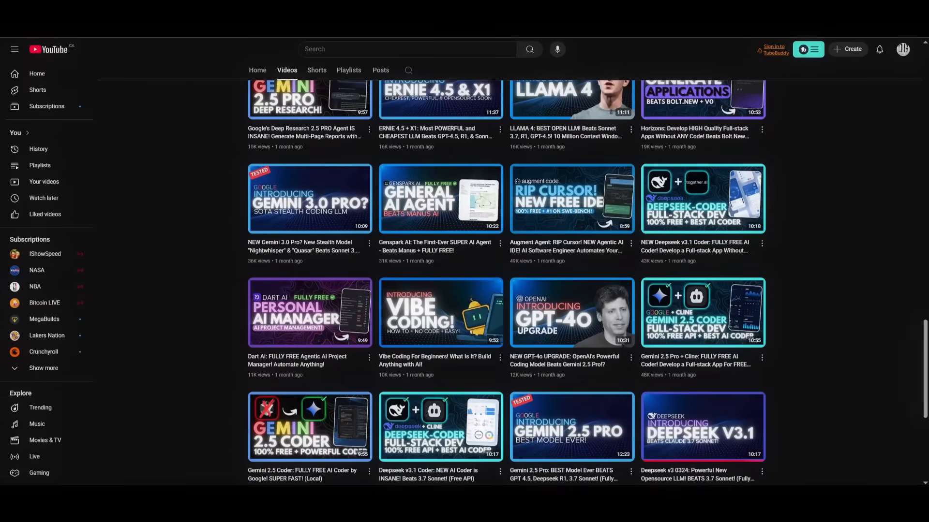